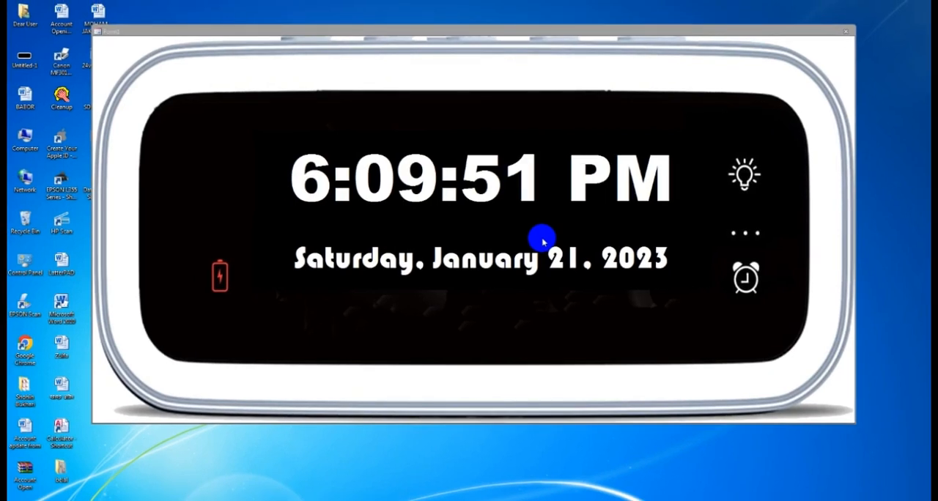
pyautogui.moveTo(531, 31)
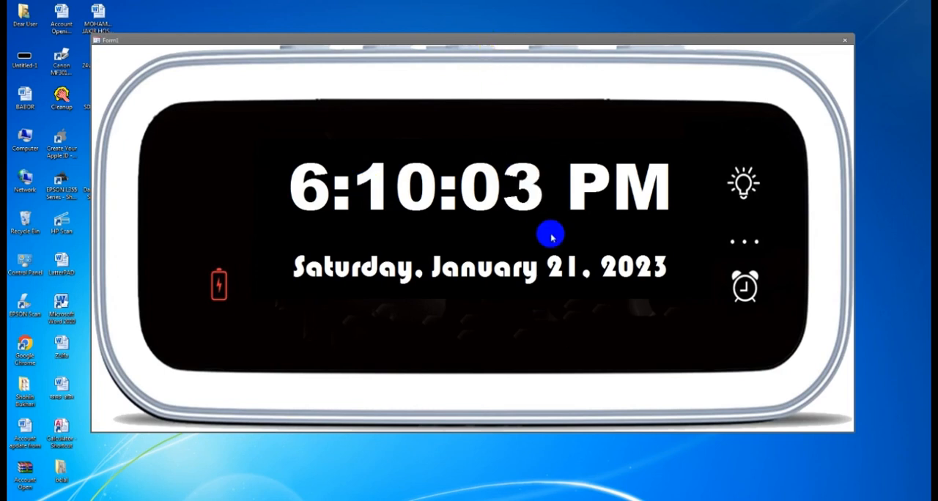
pyautogui.moveTo(442, 288)
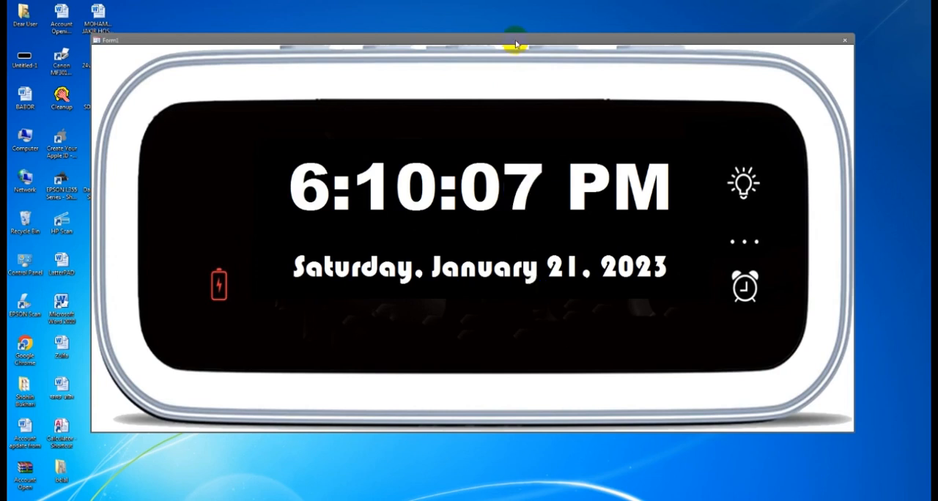
# Step: Launch Access 2010 maximized and create the blank database Database4
pyautogui.moveTo(517, 42); pyautogui.dragTo(519, 62)
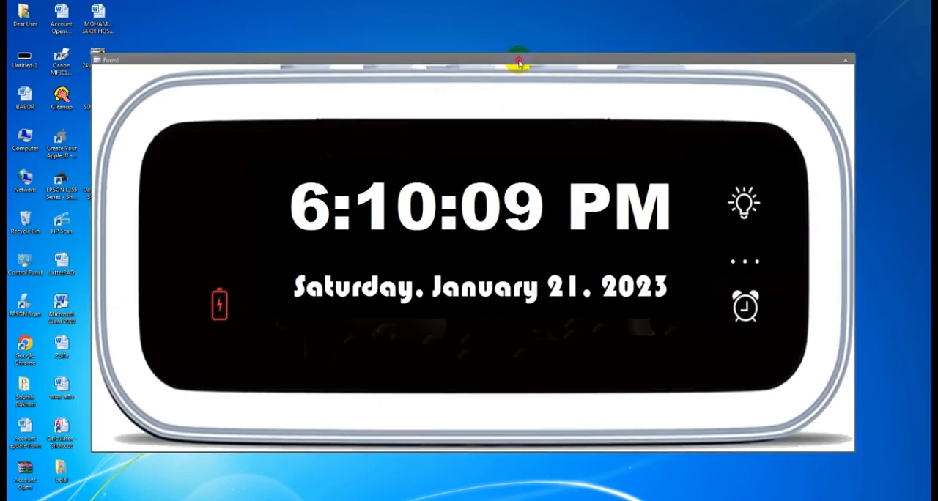
pyautogui.moveTo(518, 63); pyautogui.dragTo(511, 50)
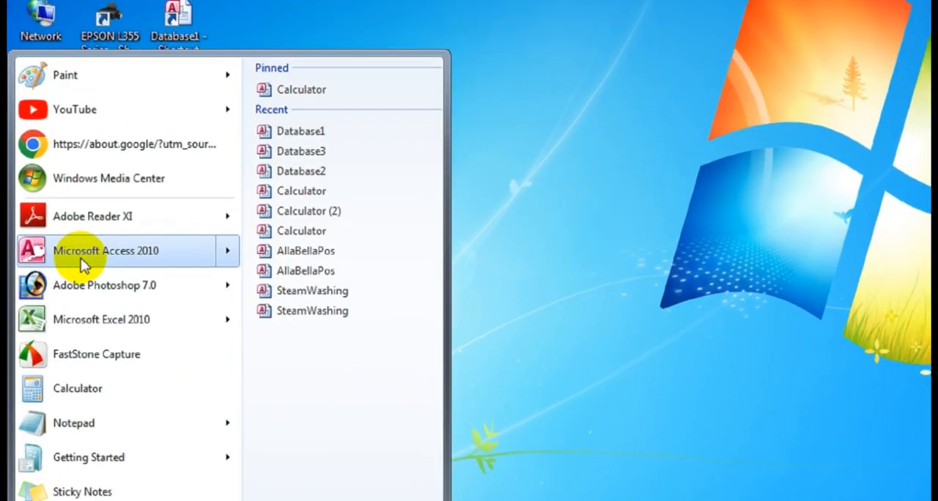
pyautogui.click(107, 251)
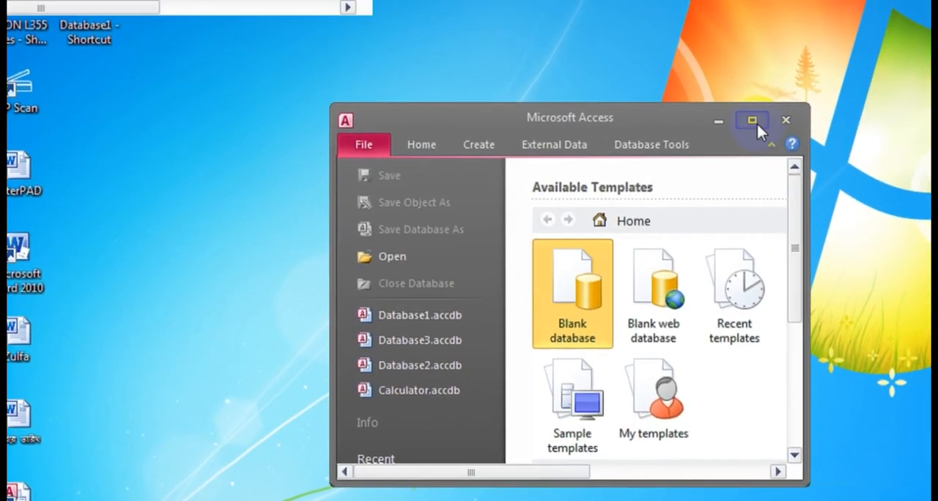
pyautogui.click(752, 121)
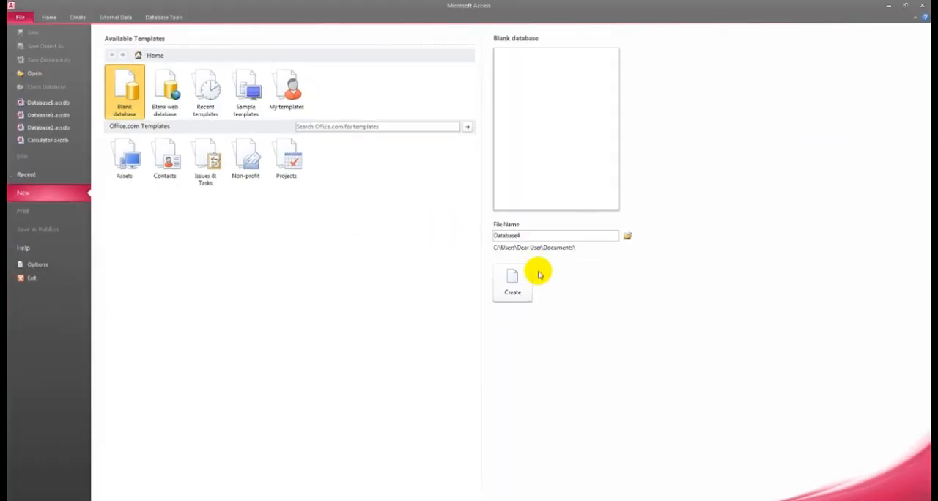
pyautogui.click(512, 282)
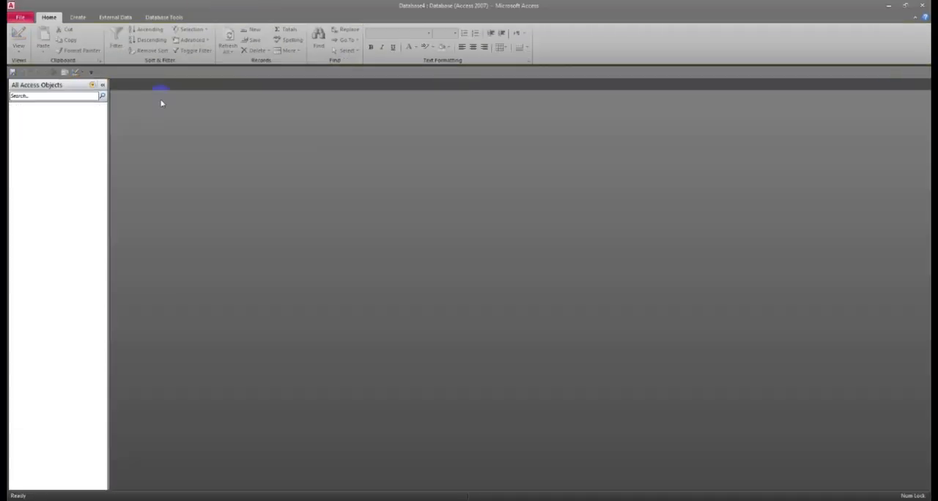
pyautogui.moveTo(77, 16)
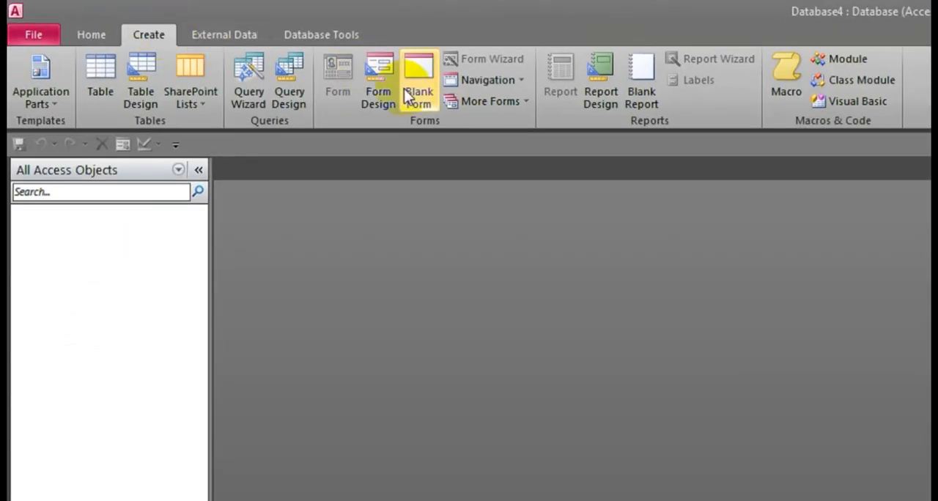
# Step: Create a new Modal Dialog form from the More Forms list
pyautogui.click(487, 102)
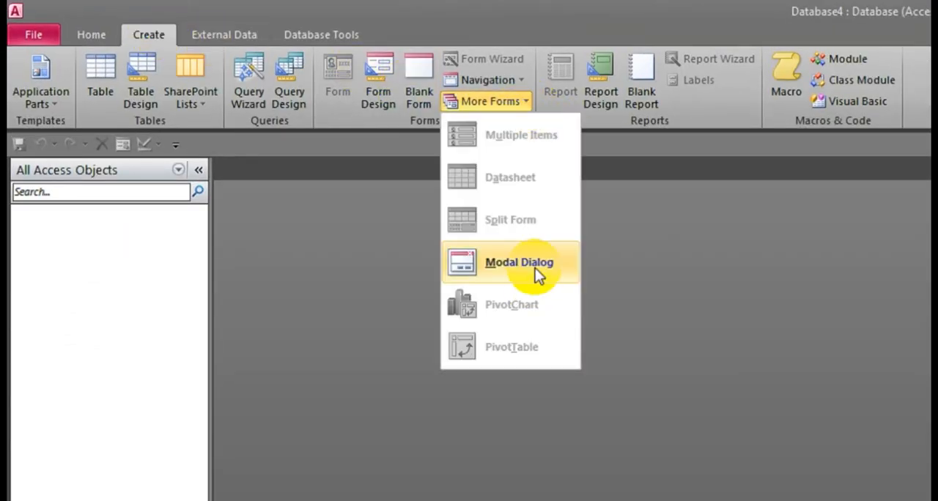
pyautogui.click(519, 263)
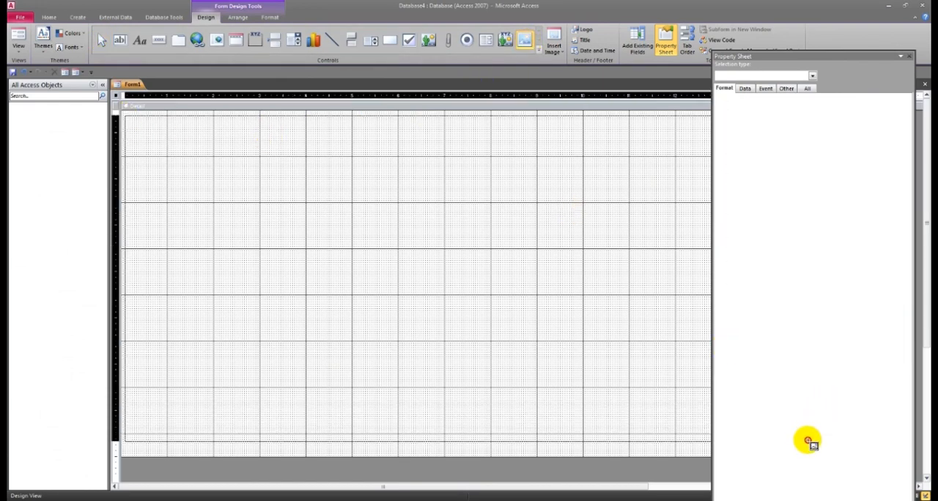
# Step: Draw an Image control over Form1 and insert Untitled-1.png from the Desktop
pyautogui.click(554, 43)
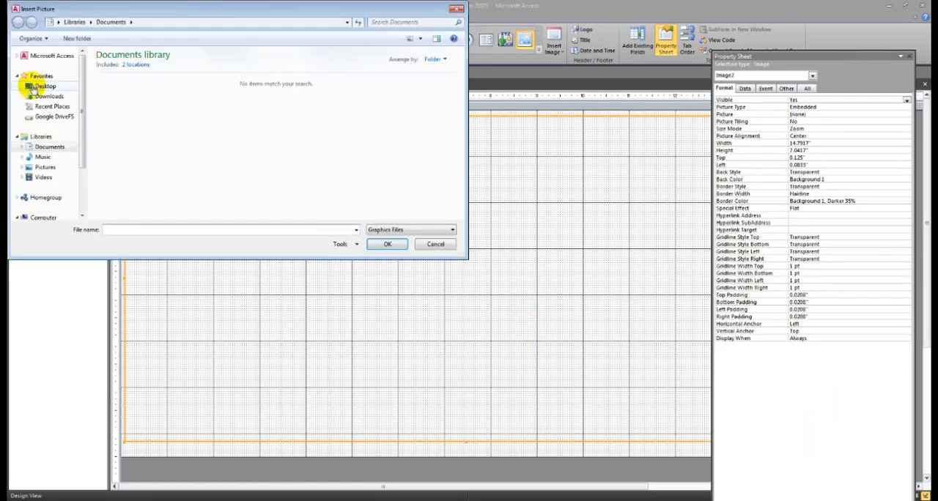
pyautogui.click(45, 86)
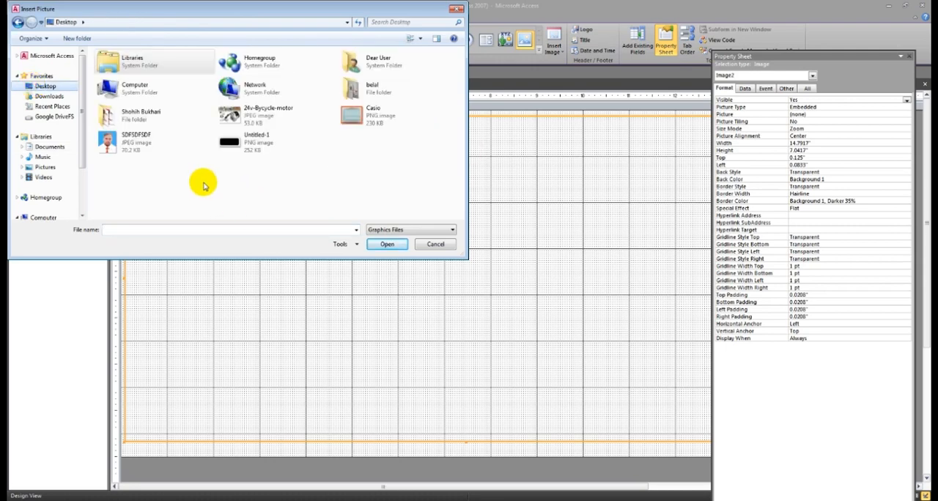
pyautogui.click(386, 244)
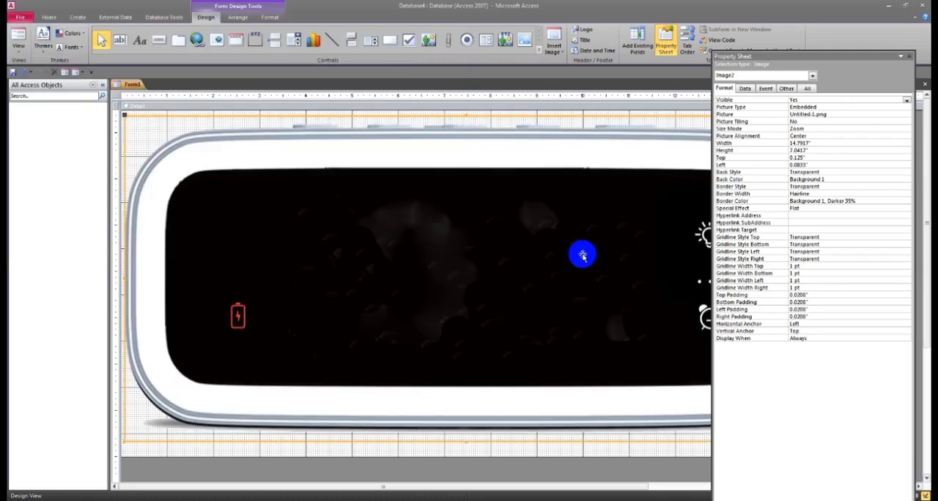
pyautogui.moveTo(867, 89)
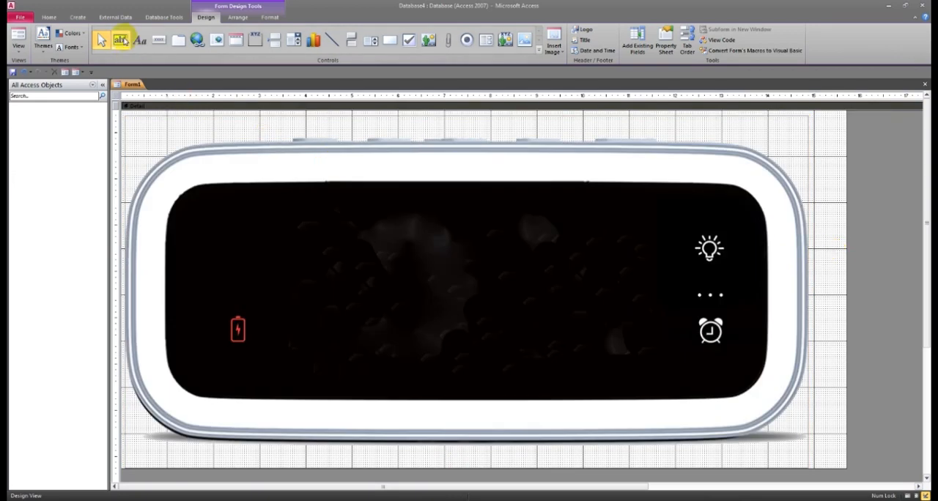
# Step: Draw two stacked unbound text boxes across the clock's black display
pyautogui.click(120, 40)
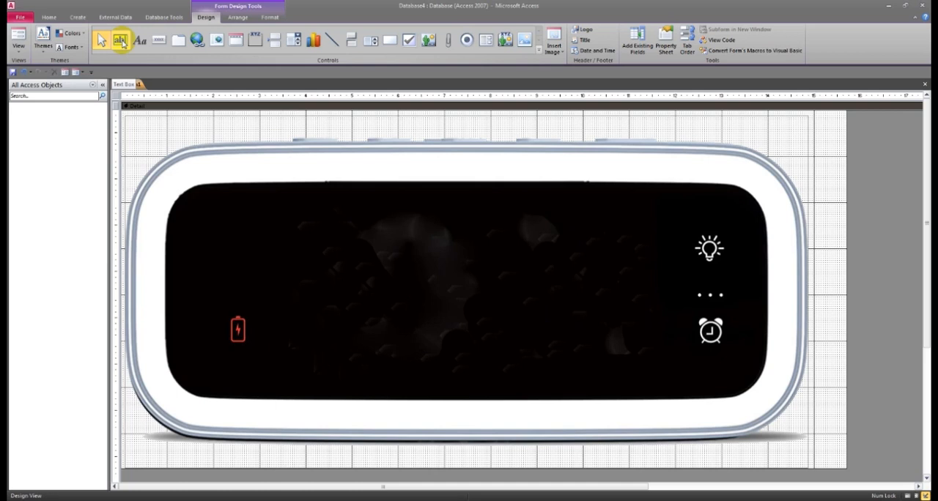
pyautogui.moveTo(275, 198); pyautogui.dragTo(663, 233)
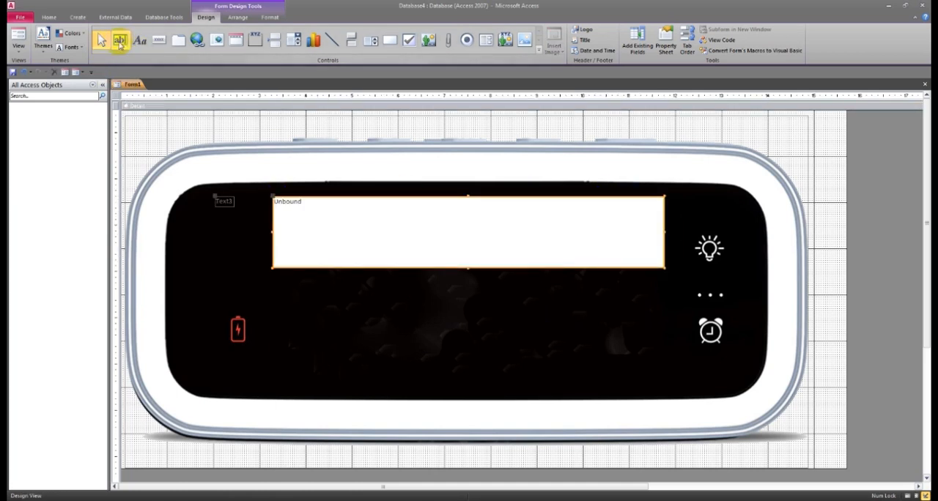
pyautogui.moveTo(256, 286); pyautogui.dragTo(677, 334)
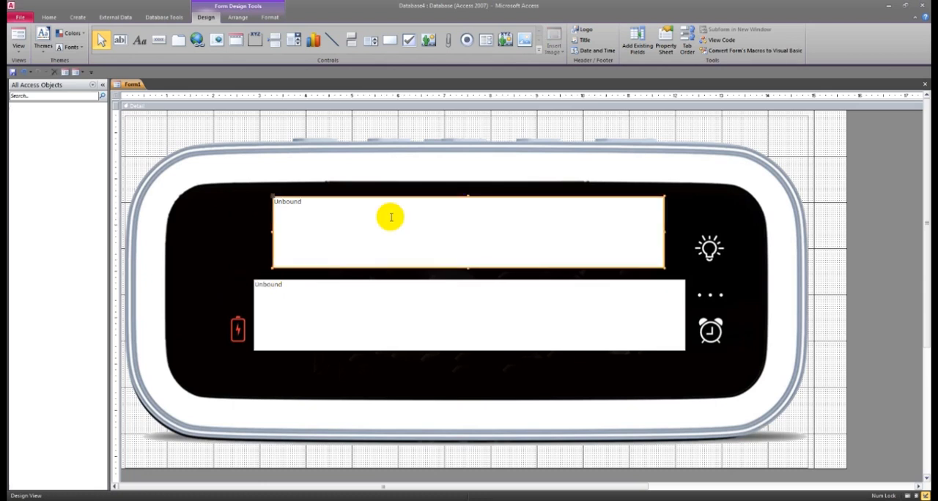
# Step: Center both boxes' text, size upper 100 and lower 40, and shorten the lower box
pyautogui.click(269, 17)
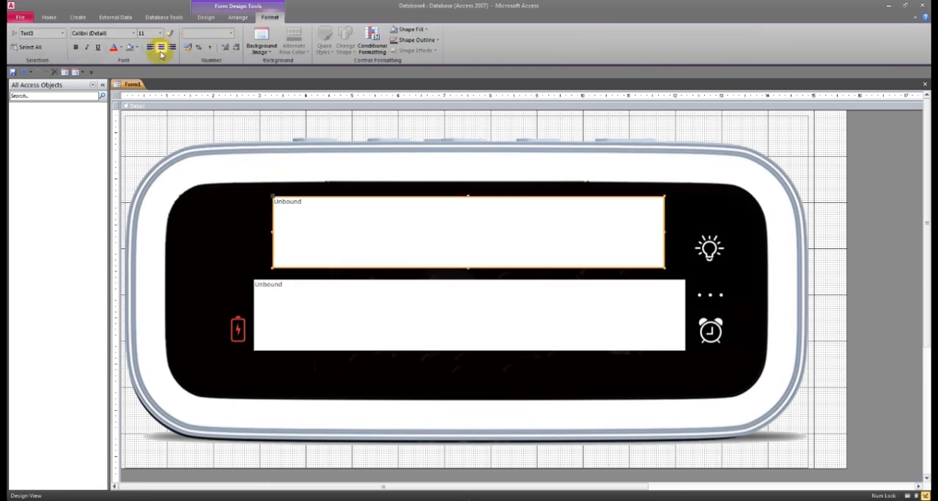
pyautogui.click(161, 47)
pyautogui.write('40')
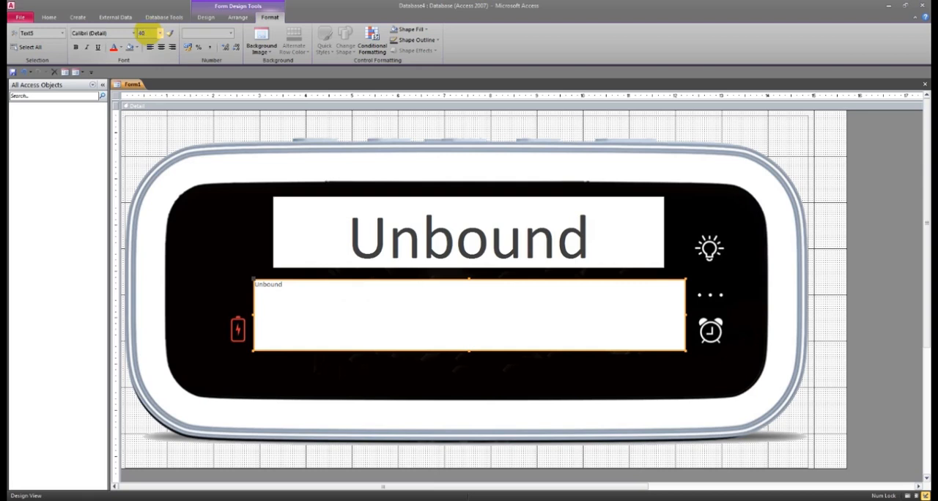
pyautogui.click(470, 239)
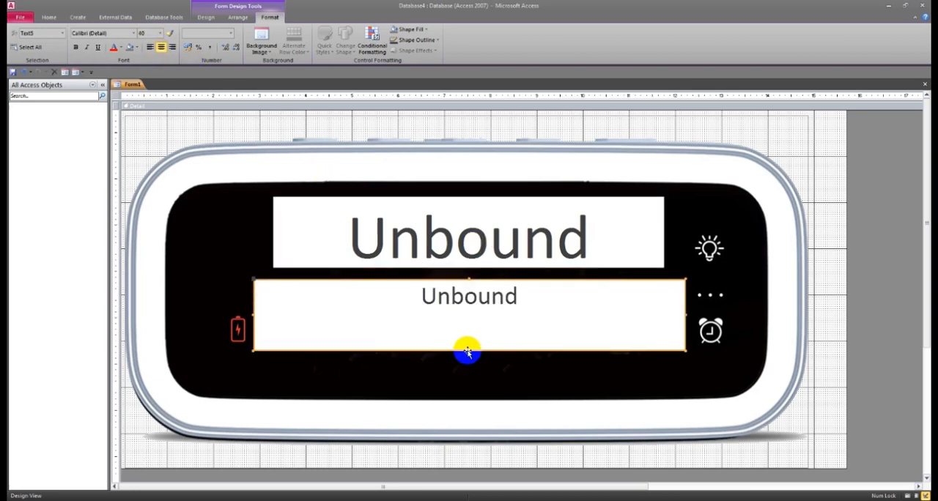
pyautogui.moveTo(469, 352); pyautogui.dragTo(502, 282)
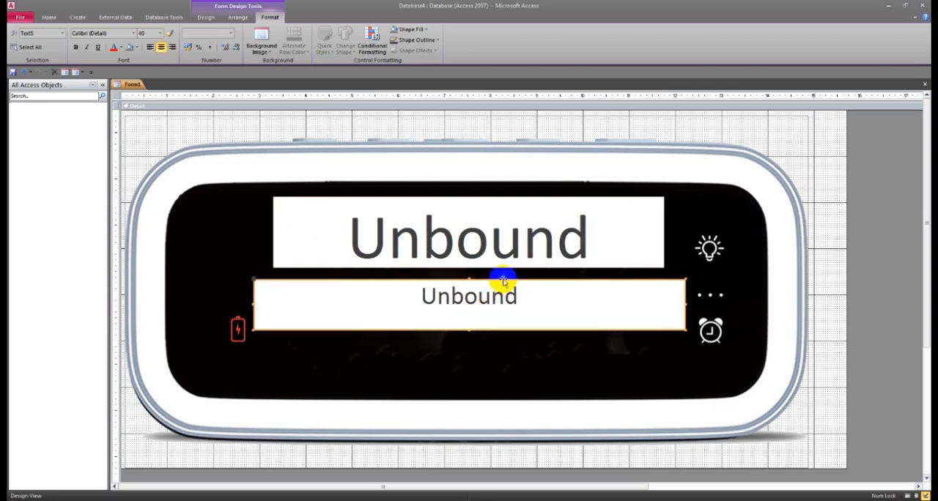
pyautogui.click(469, 234)
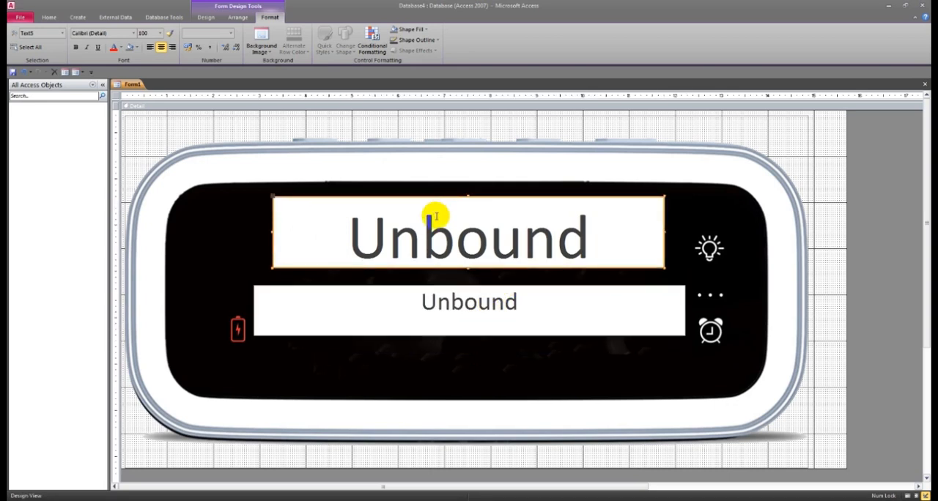
# Step: Give both text boxes dark backgrounds and White, Background 1 font color
pyautogui.click(137, 47)
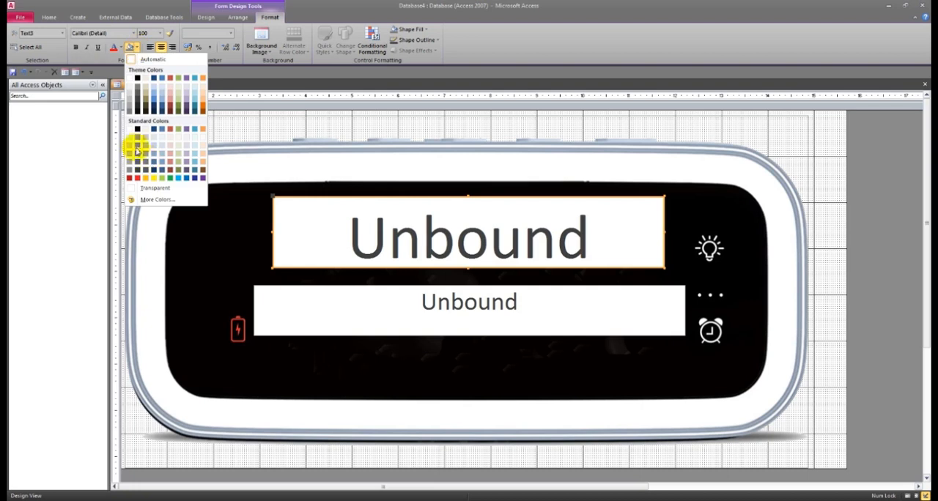
pyautogui.click(137, 146)
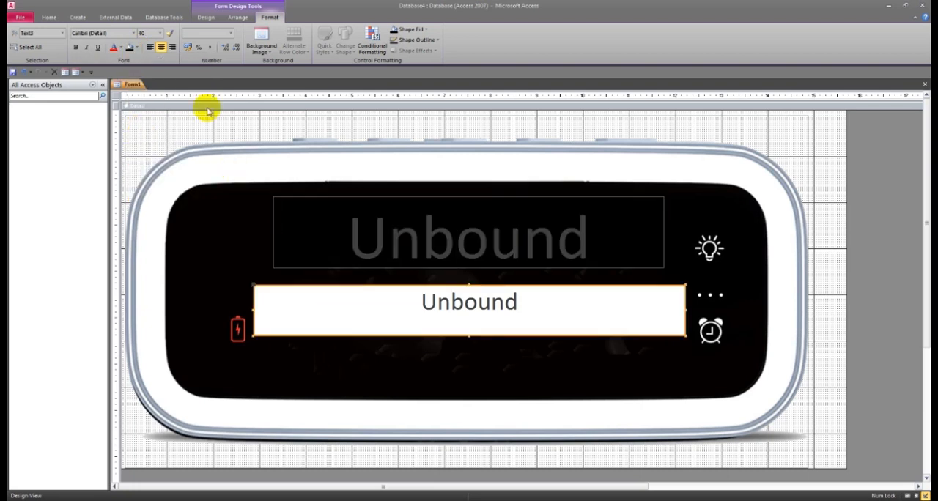
pyautogui.click(381, 247)
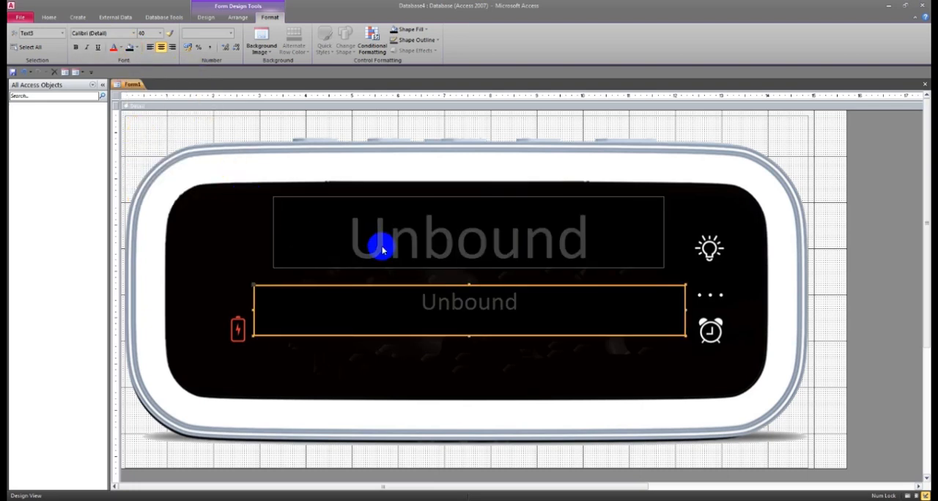
pyautogui.click(119, 47)
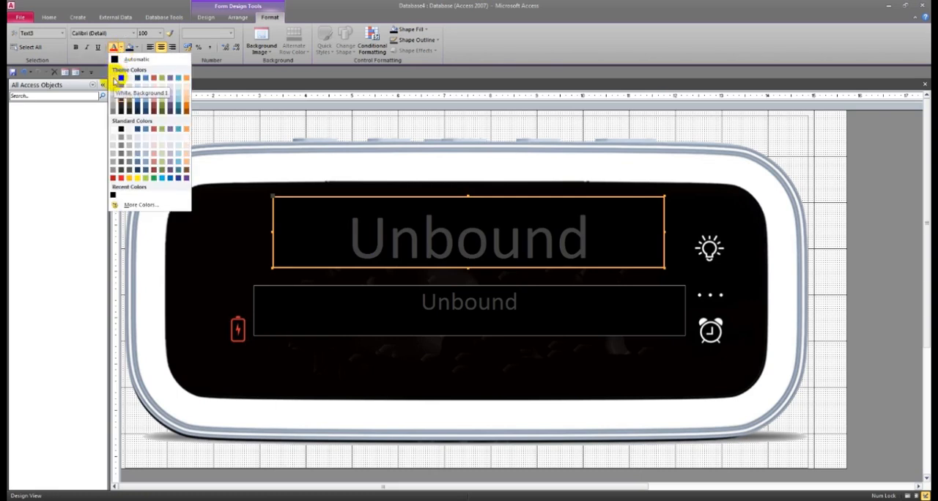
pyautogui.click(121, 79)
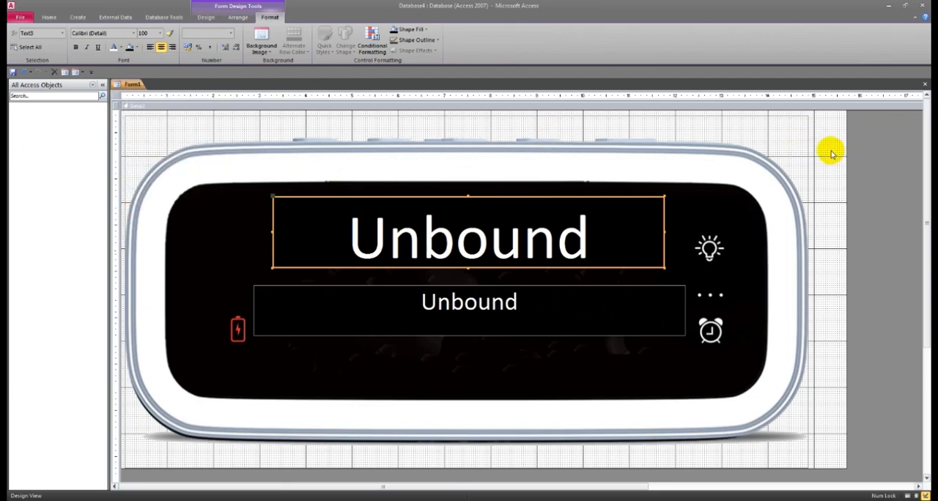
pyautogui.moveTo(498, 109)
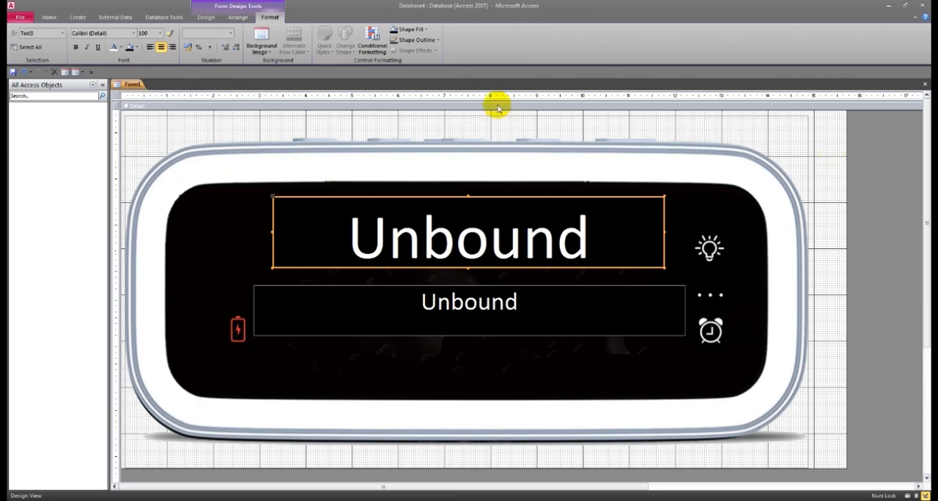
pyautogui.moveTo(499, 196)
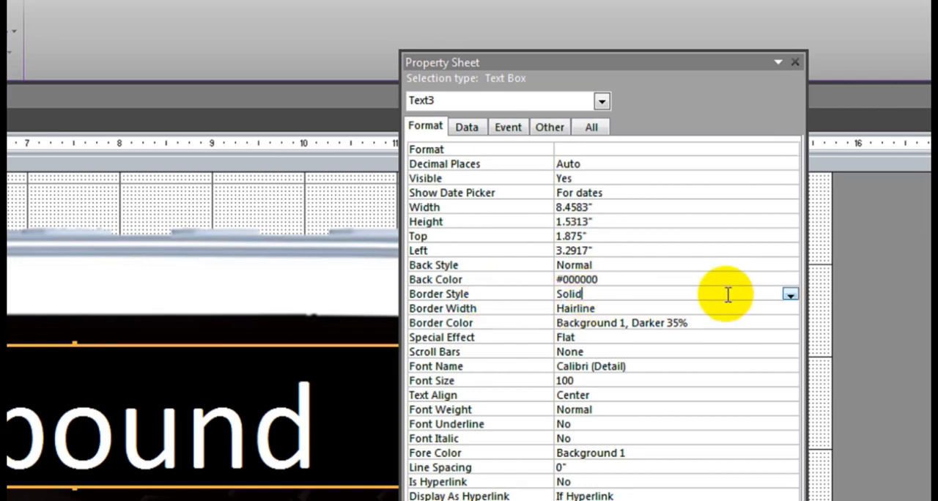
# Step: Set Text3's Border Style to Transparent in the Property Sheet
pyautogui.click(790, 294)
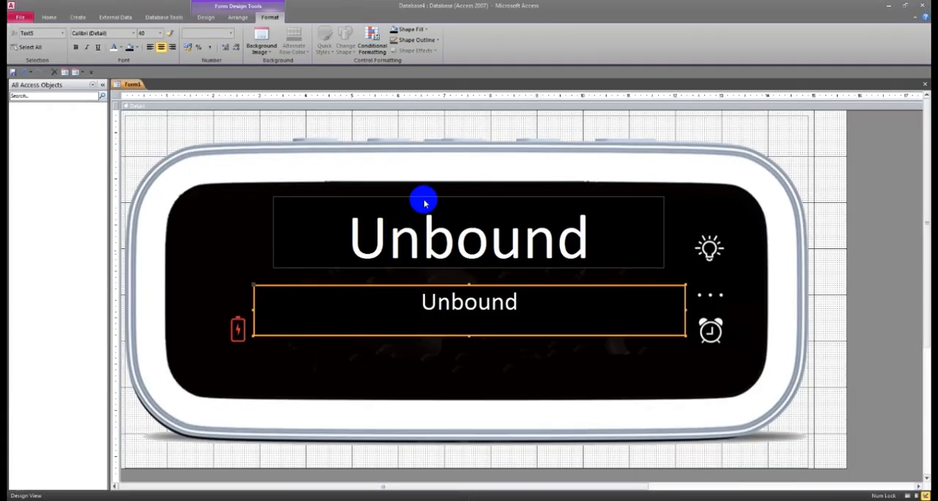
pyautogui.click(469, 235)
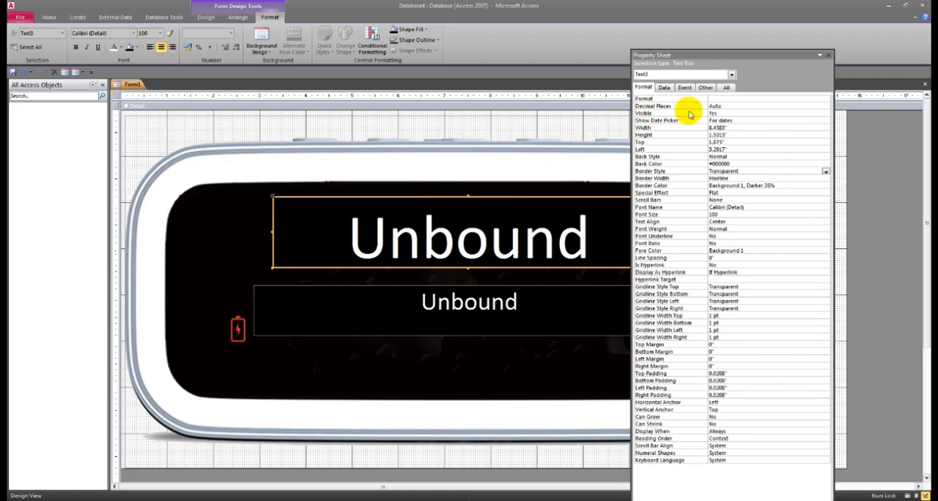
# Step: Name Text3 'Timer1' and Text5 'Timer2' on the Property Sheet's Other tab
pyautogui.click(705, 87)
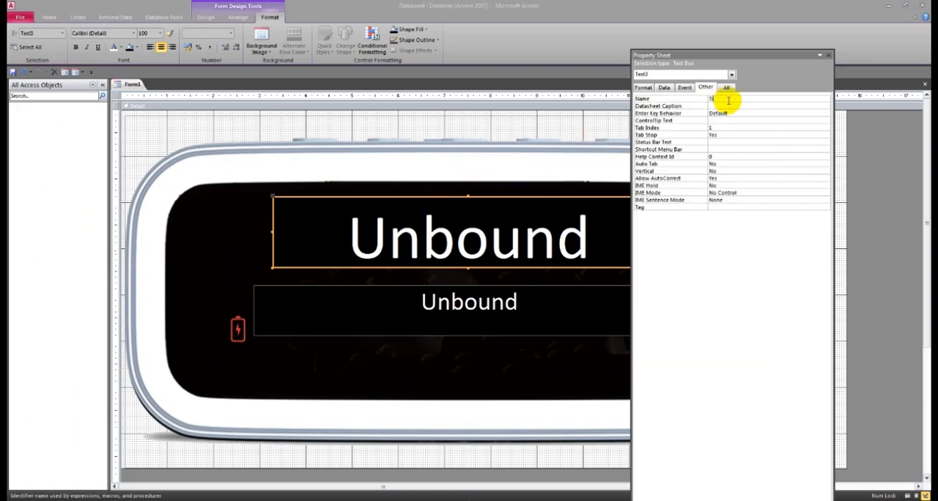
pyautogui.write('Timer')
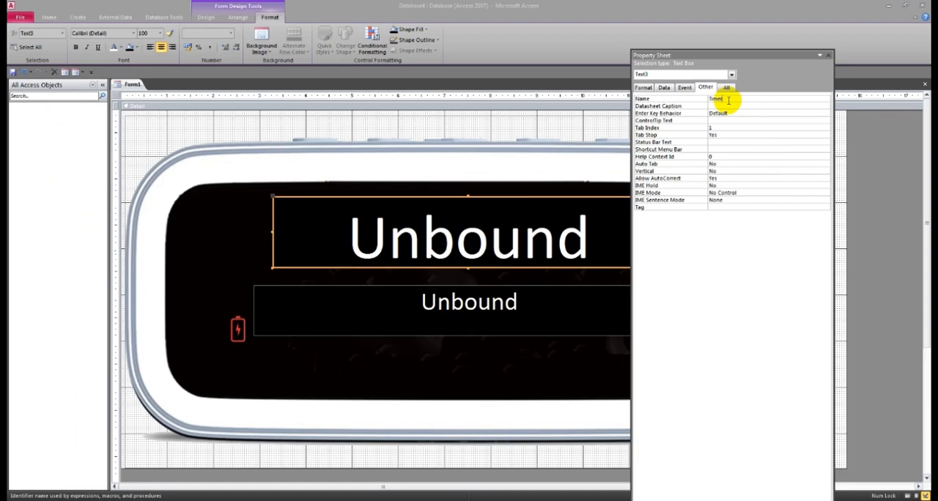
pyautogui.click(469, 302)
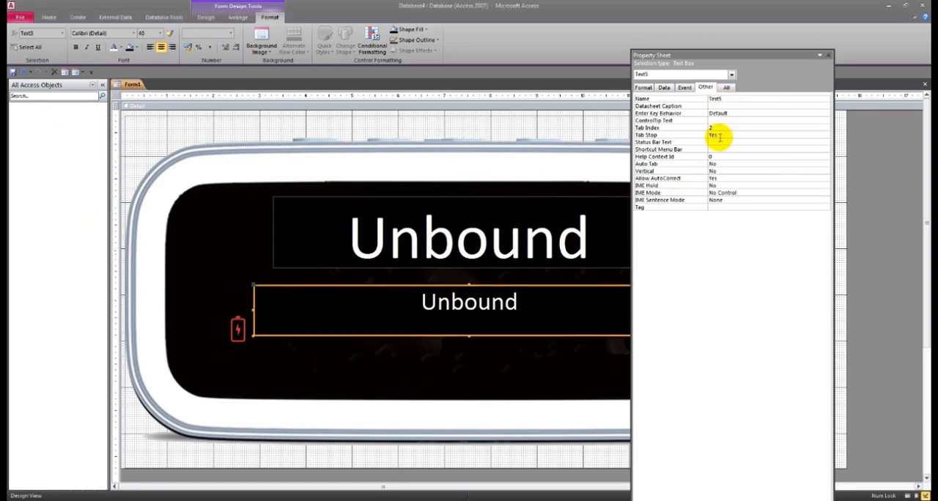
pyautogui.click(733, 98)
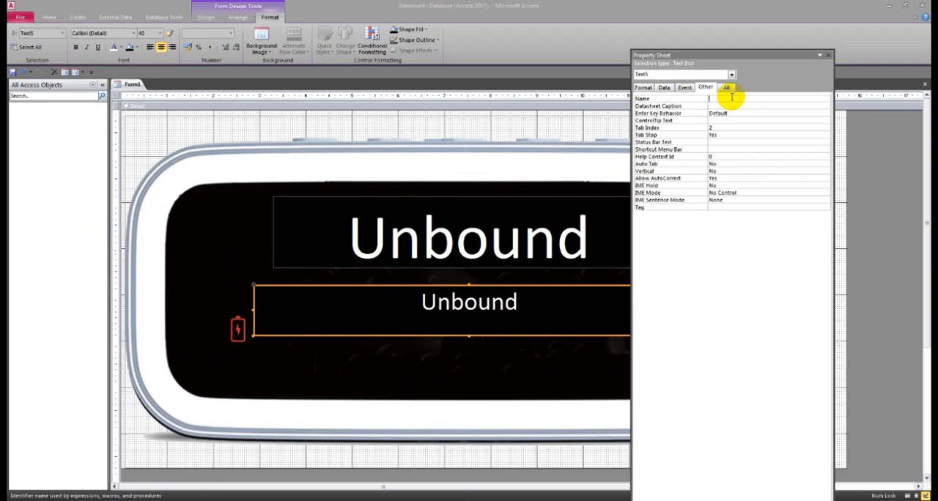
pyautogui.write('Timer2')
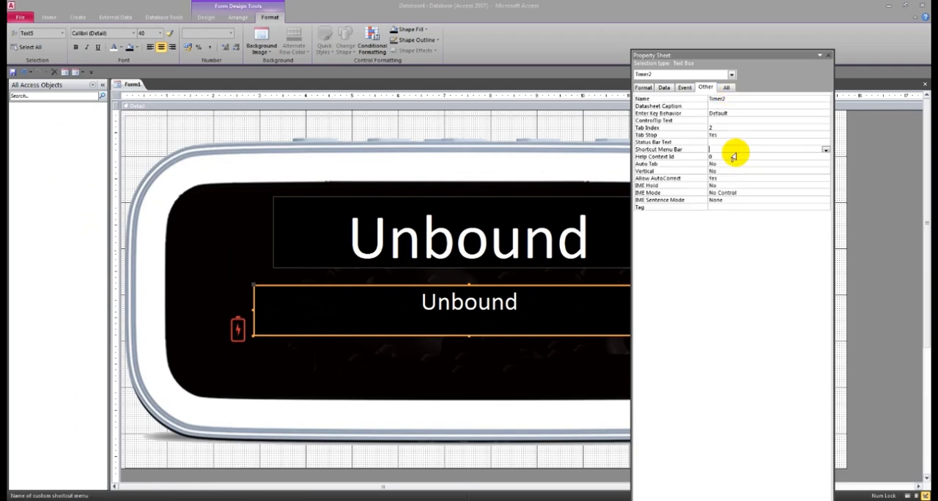
pyautogui.click(366, 208)
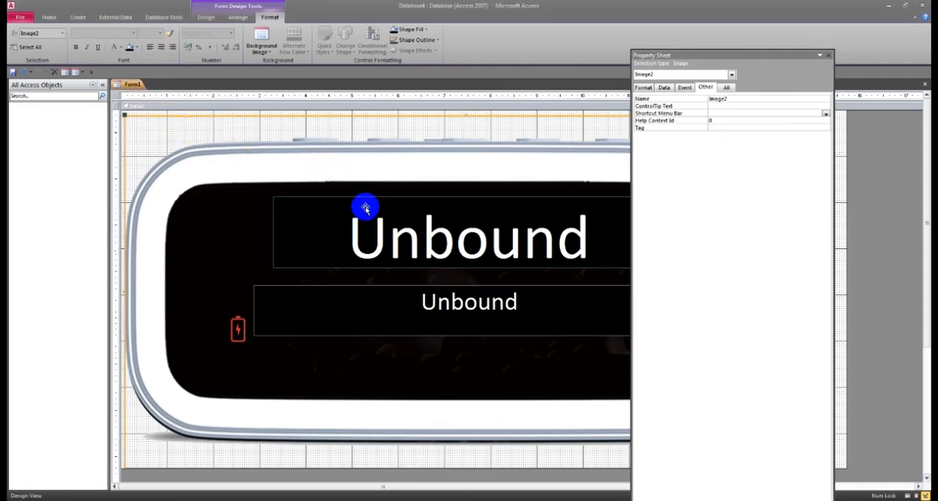
# Step: Select Form1 and set its Pop Up and Modal properties to Yes
pyautogui.click(827, 55)
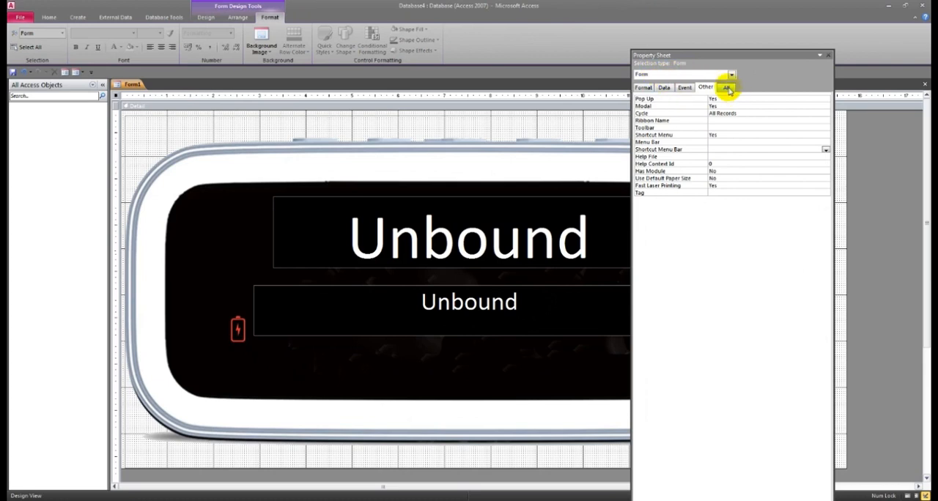
pyautogui.click(726, 87)
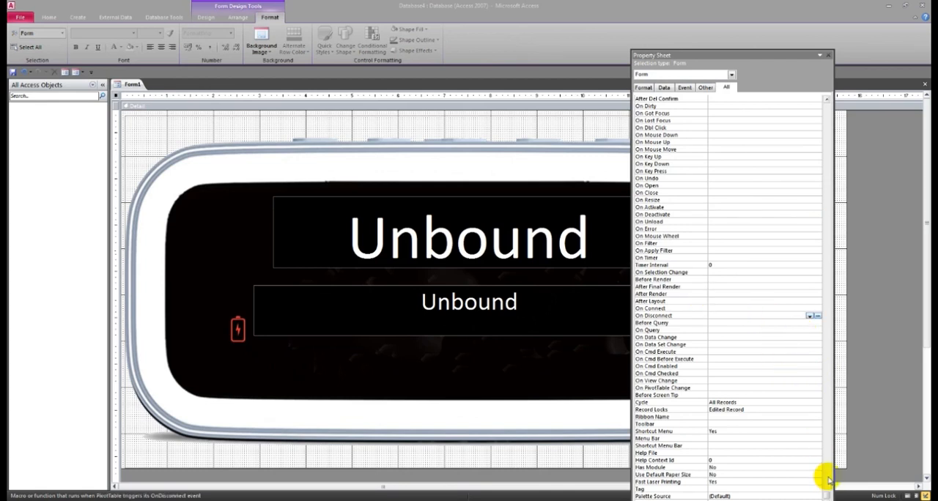
# Step: Set Form1's Timer Interval to 1000 and build an On Timer [Event Procedure]
pyautogui.scroll(3)
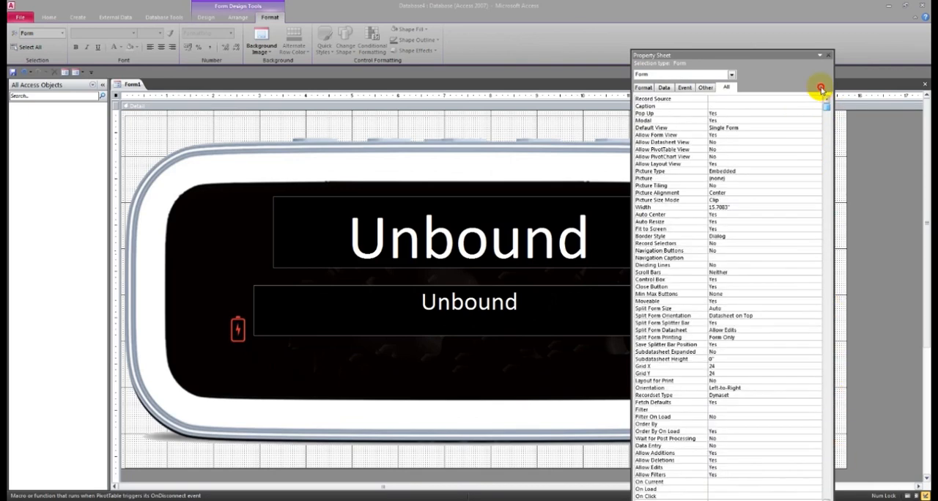
pyautogui.click(684, 87)
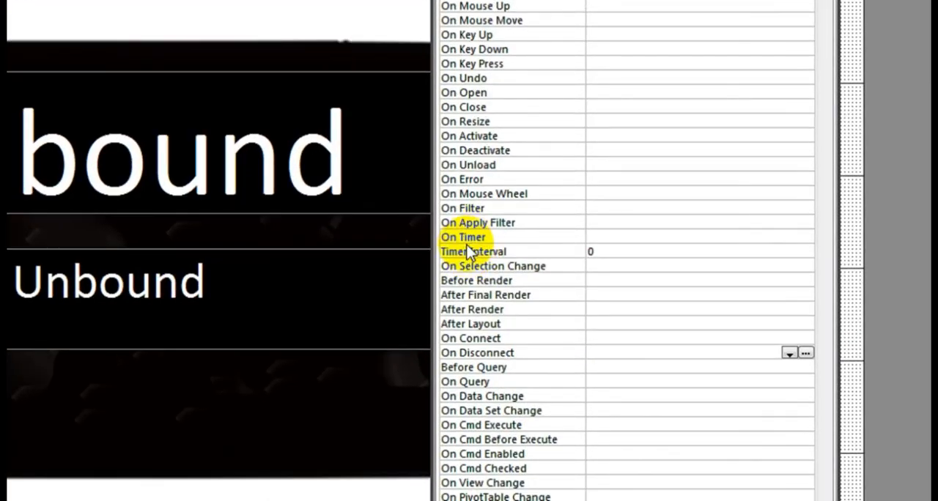
pyautogui.click(601, 251)
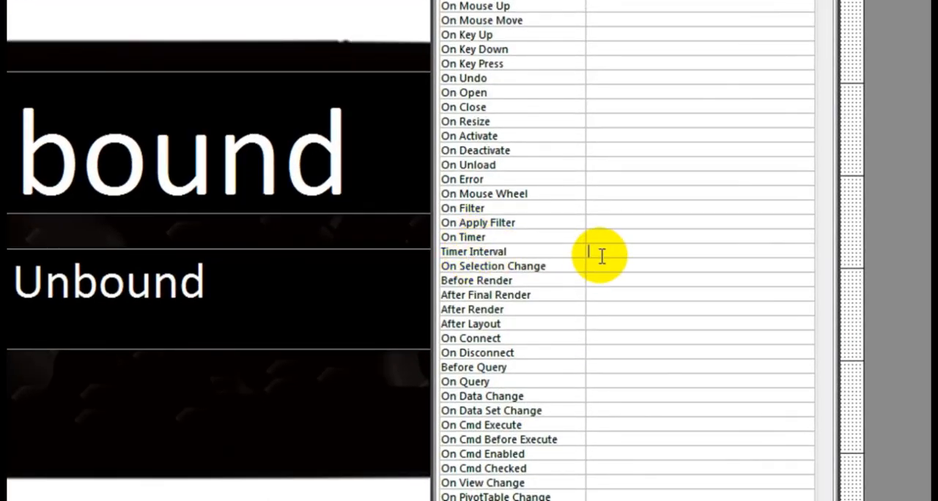
pyautogui.write('1000')
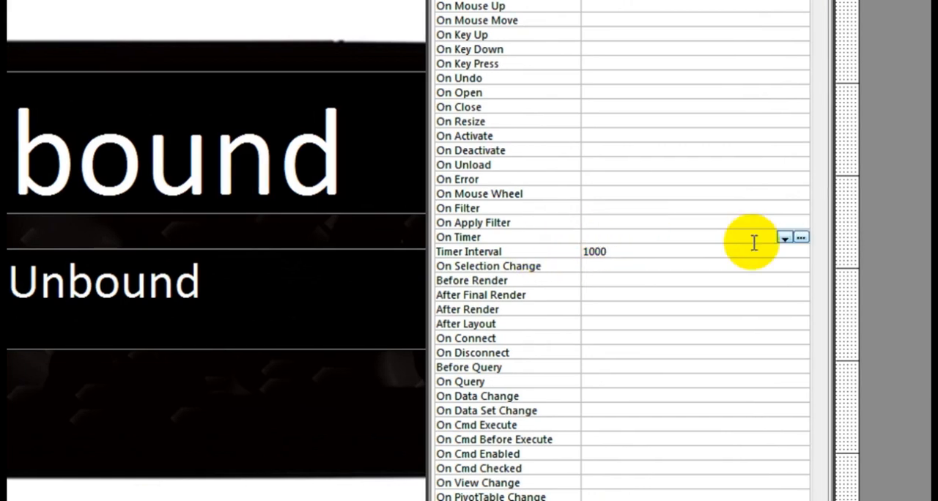
pyautogui.click(785, 237)
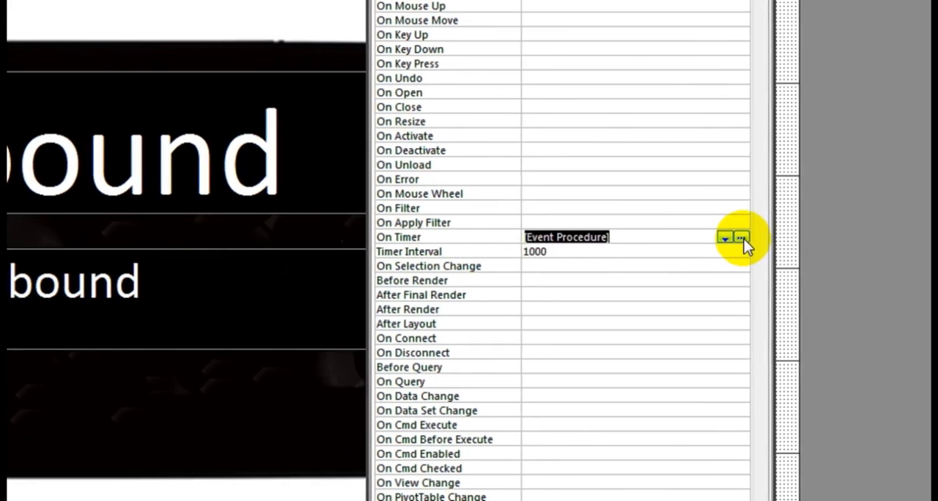
pyautogui.click(740, 237)
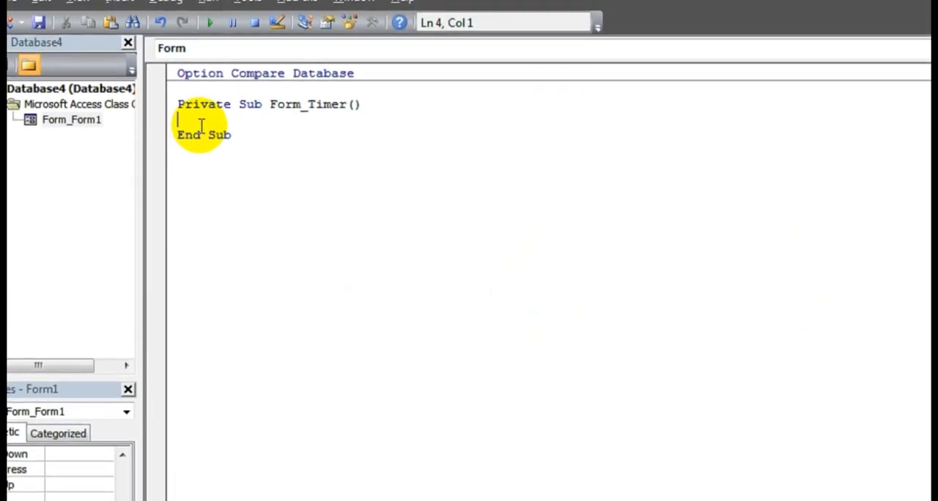
# Step: Finish the Me.Timer1 = Now() line in Form_Timer and start a new line
pyautogui.write('me.')
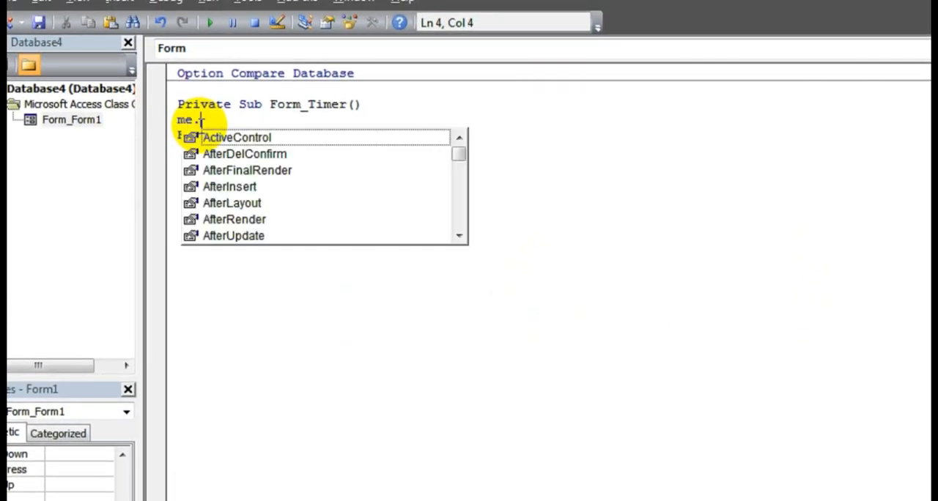
pyautogui.write('Timer')
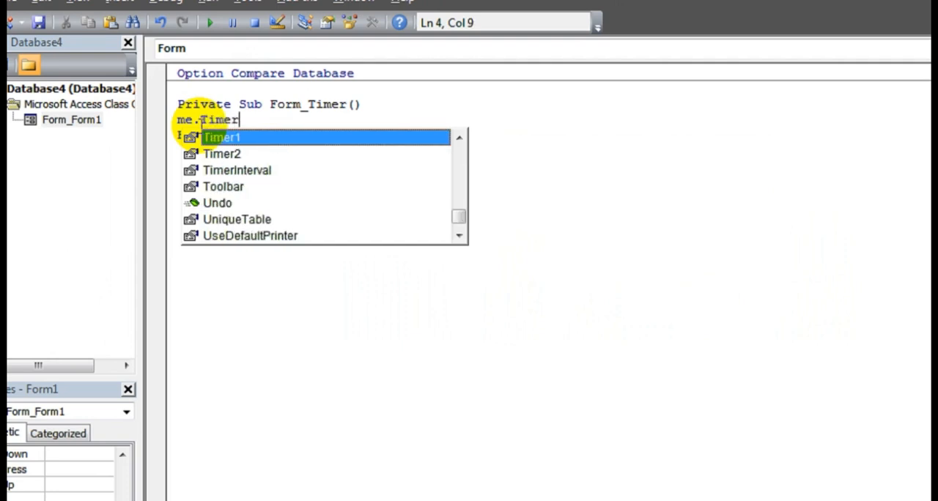
pyautogui.moveTo(235, 146)
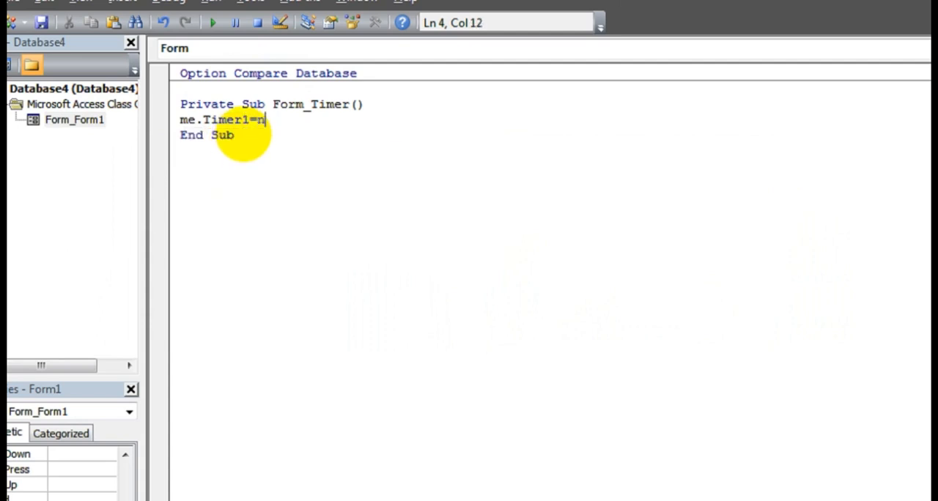
pyautogui.write('ow')
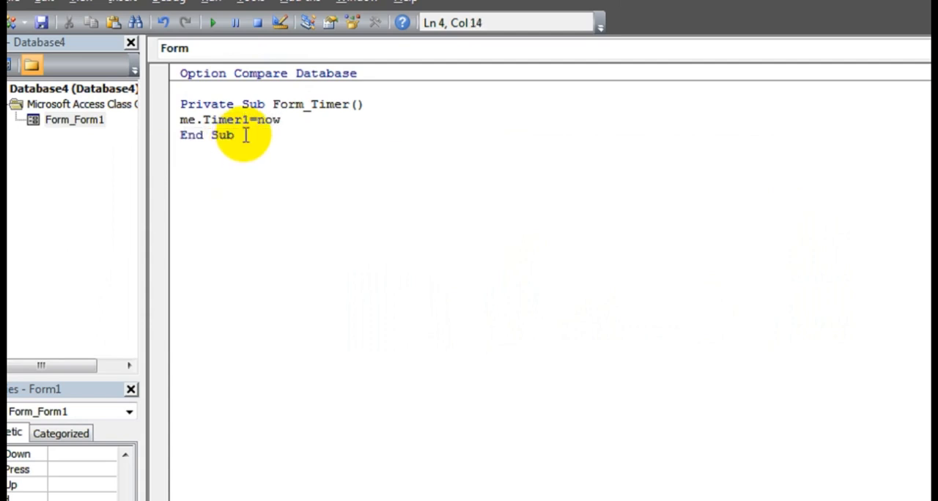
pyautogui.press('Return')
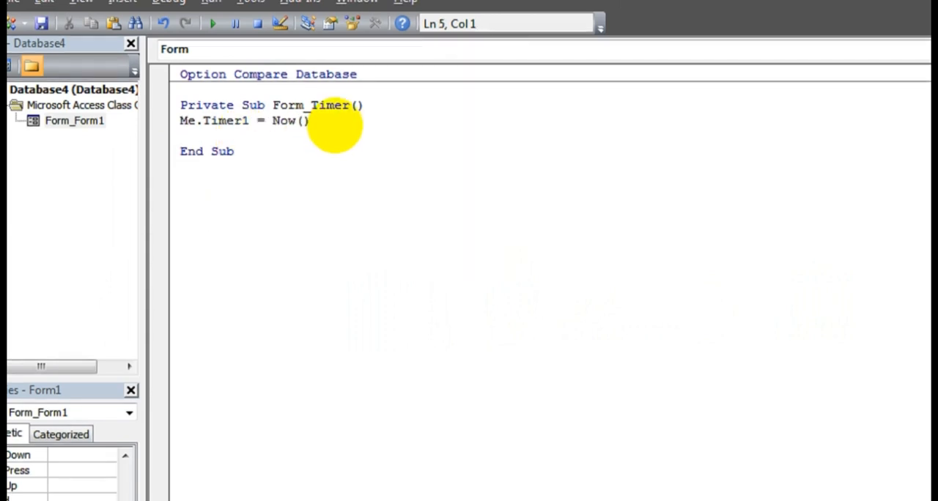
# Step: Add Me.Timer2 = Now() below it and save the form as Form1
pyautogui.write('me.')
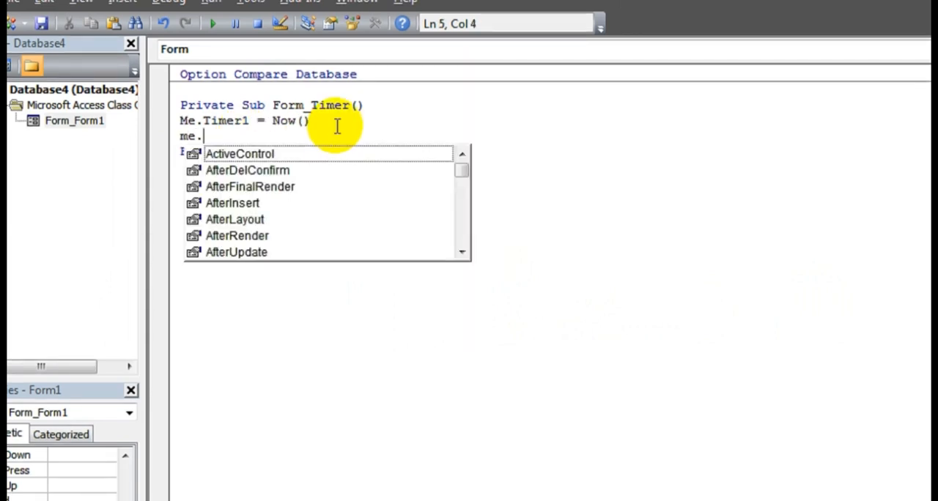
pyautogui.write('Timer2')
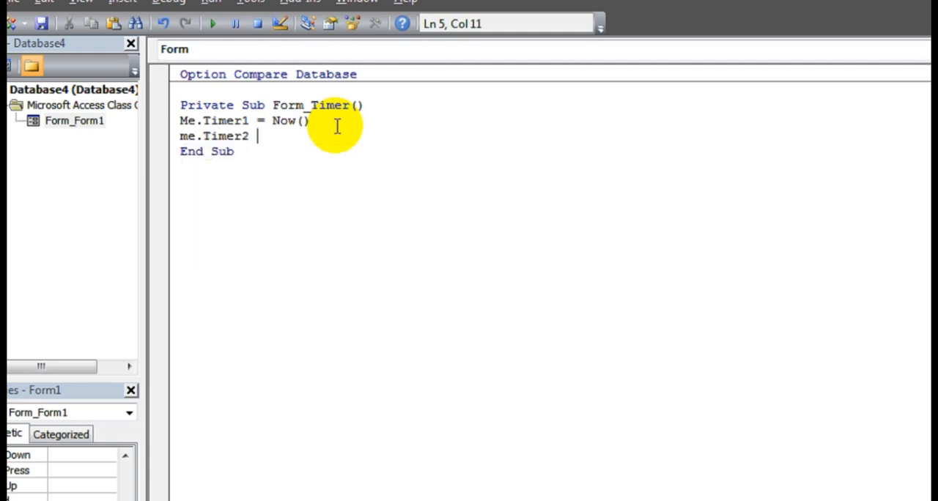
pyautogui.write('= n')
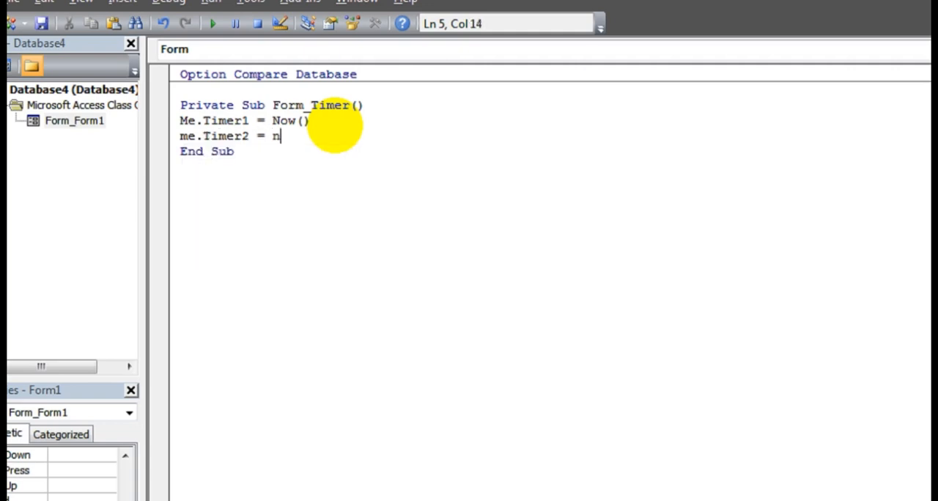
pyautogui.write('ow(')
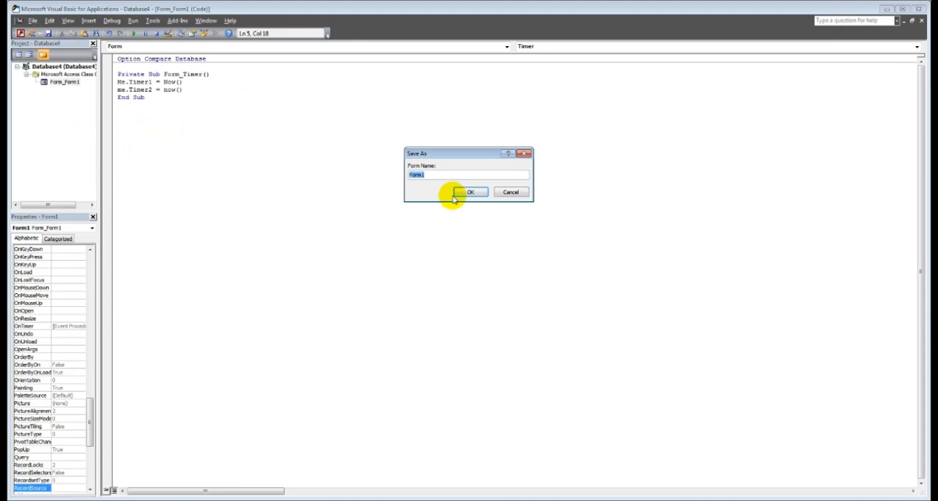
pyautogui.click(470, 192)
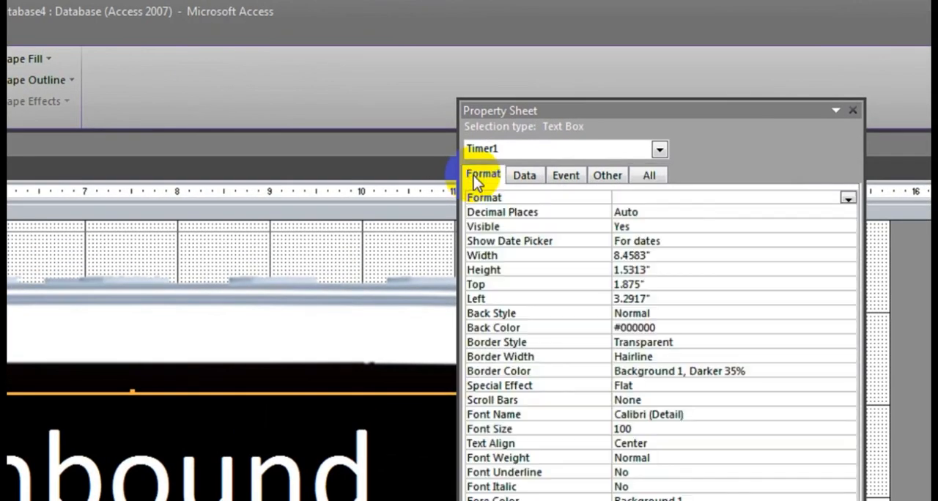
# Step: Set Timer2's Format to Long Date and view the running form
pyautogui.click(848, 198)
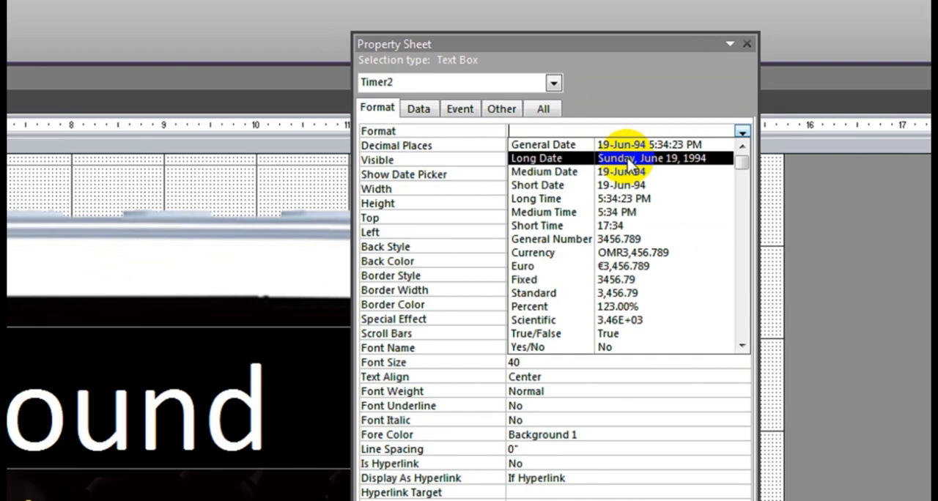
pyautogui.click(538, 158)
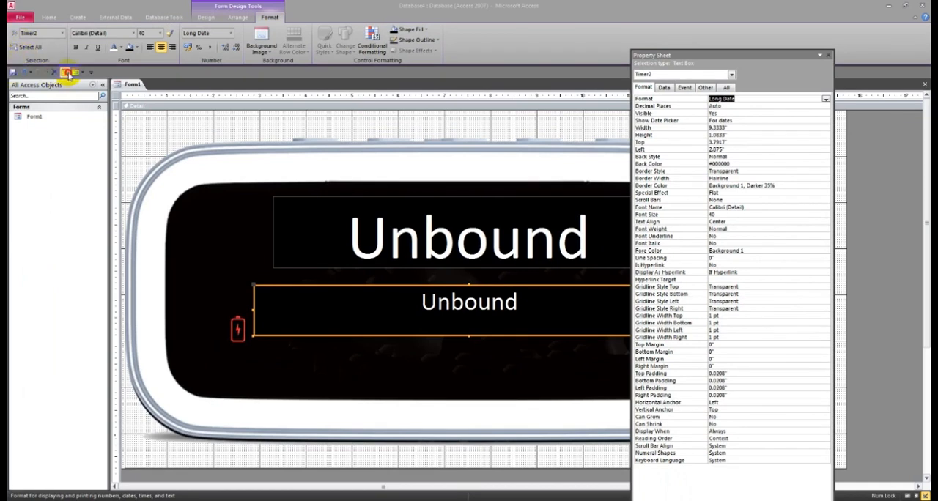
pyautogui.click(18, 36)
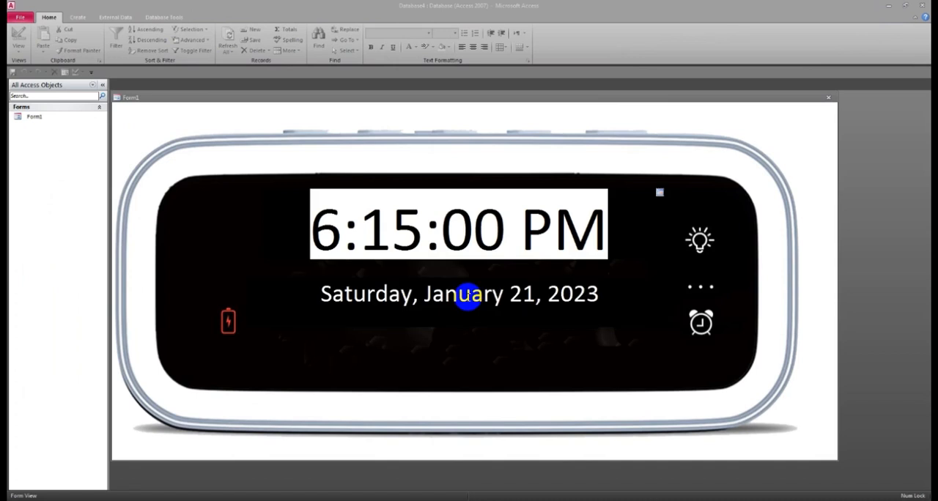
pyautogui.moveTo(421, 265)
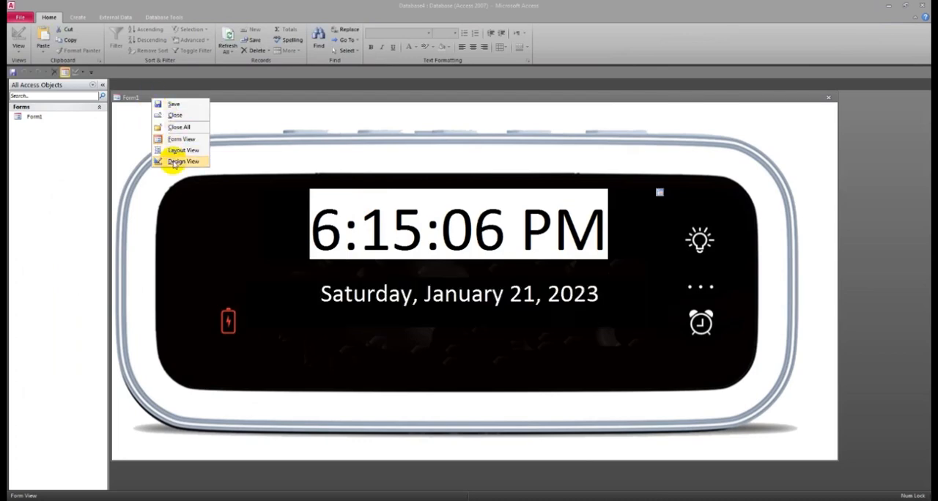
# Step: In Design View, set Timer1 and Timer2 to Enabled No, Locked Yes, then run the form
pyautogui.click(183, 161)
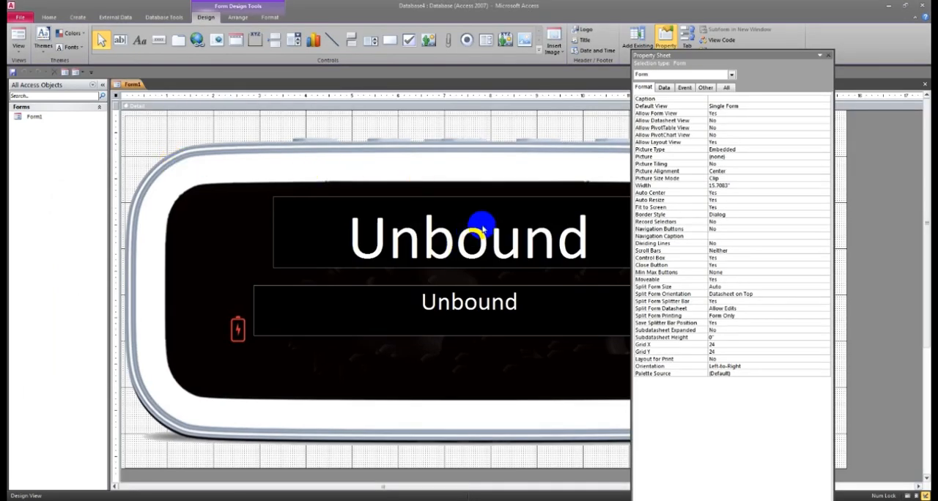
pyautogui.click(469, 235)
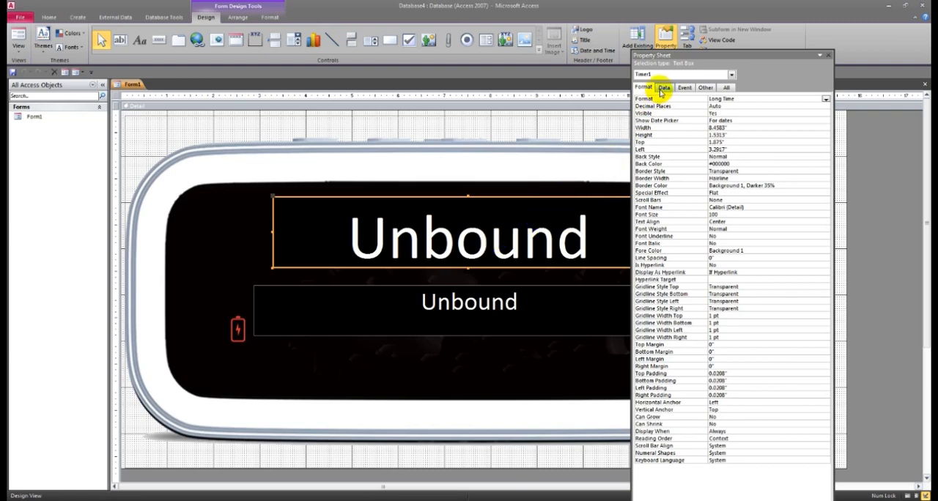
pyautogui.click(664, 87)
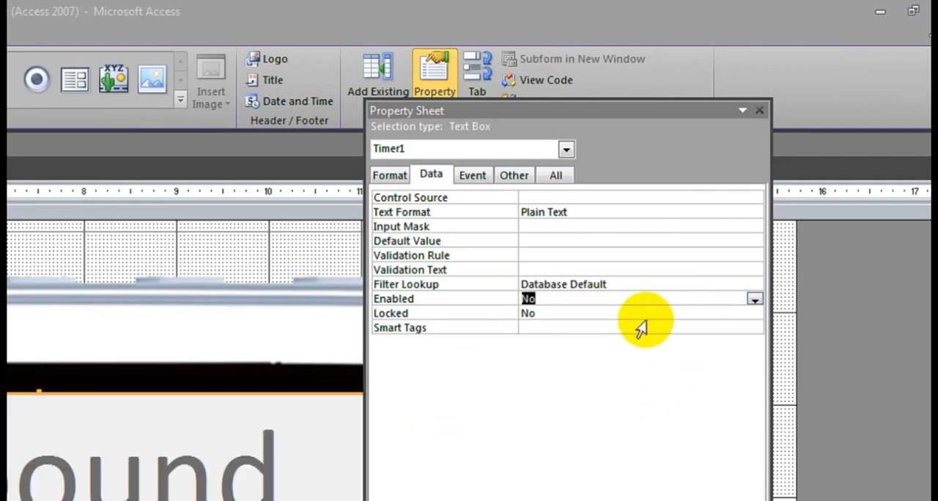
pyautogui.click(754, 313)
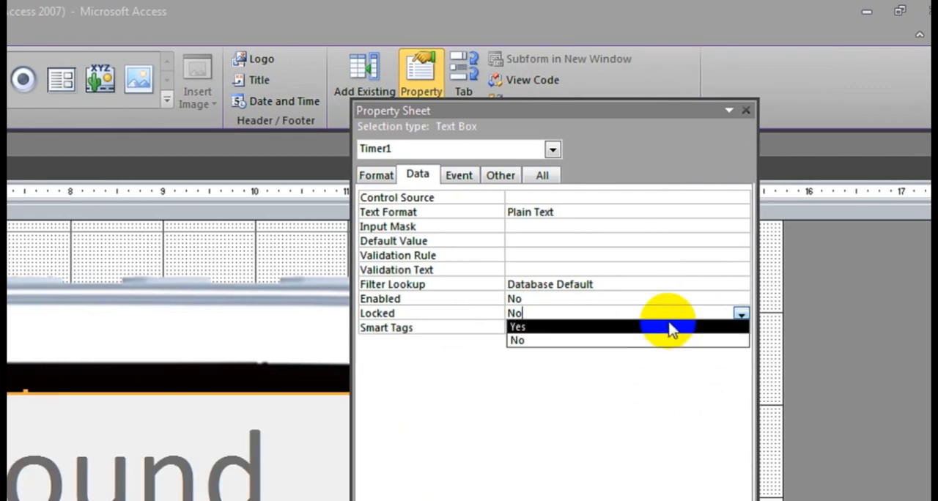
pyautogui.click(518, 327)
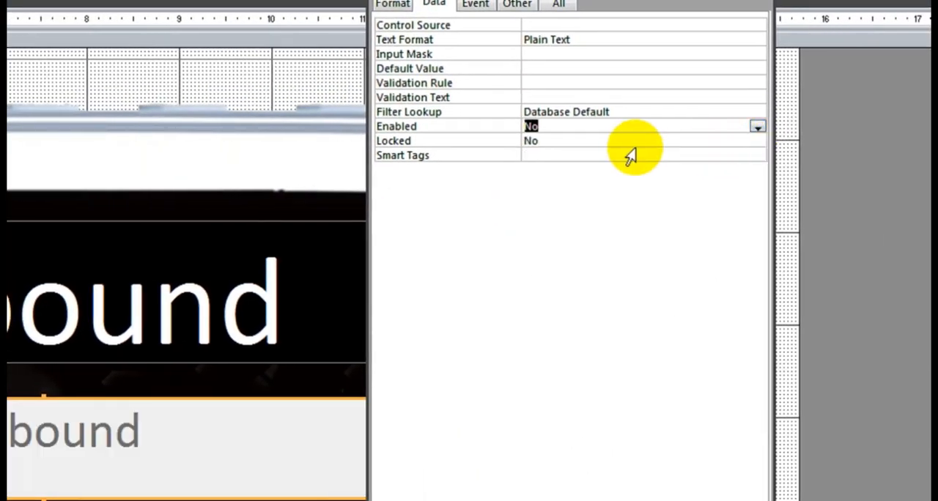
pyautogui.click(623, 140)
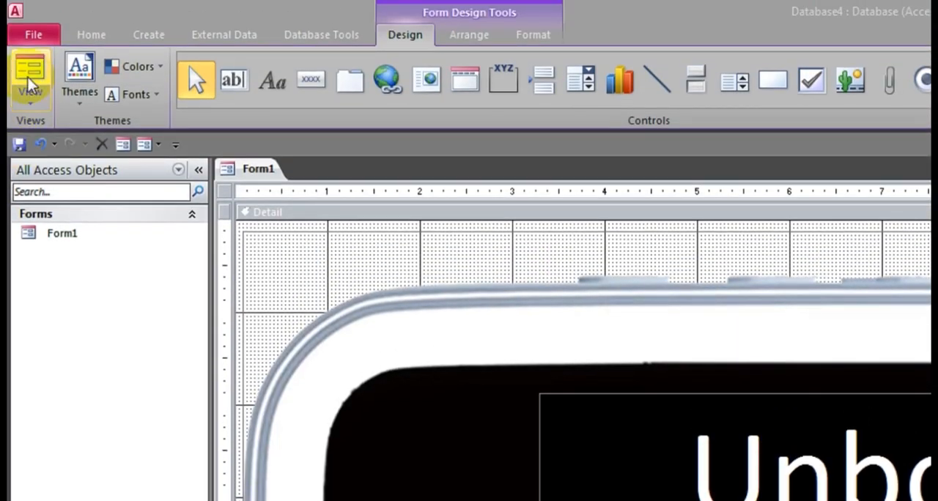
pyautogui.click(30, 80)
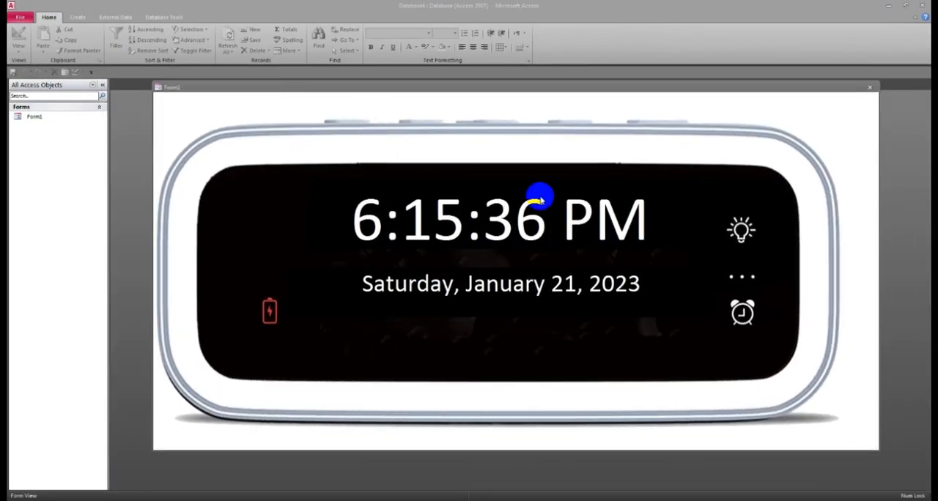
pyautogui.moveTo(317, 116)
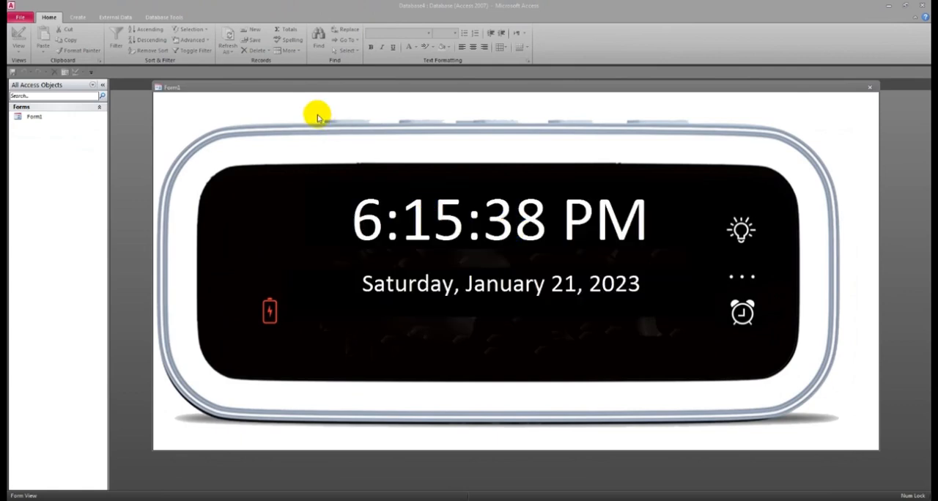
# Step: Return Form1 to Design View, adjust control formatting, and select the alarm clock image
pyautogui.click(18, 39)
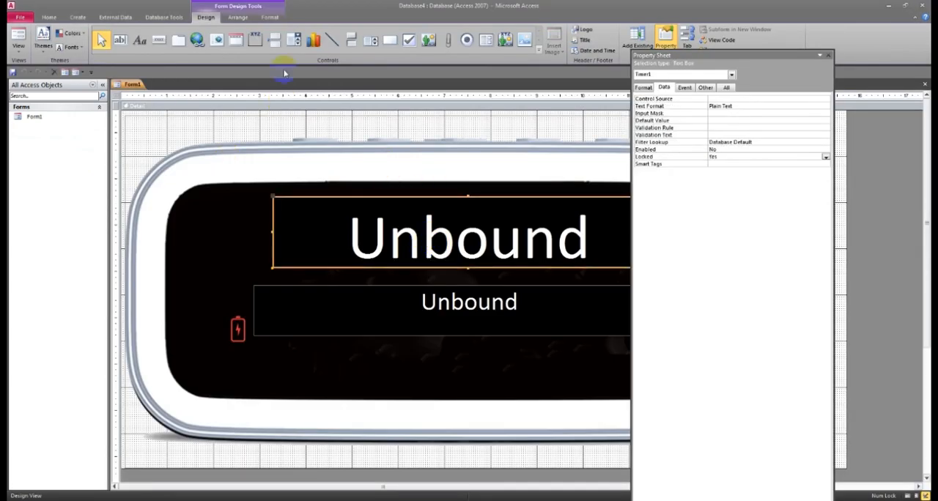
pyautogui.click(270, 17)
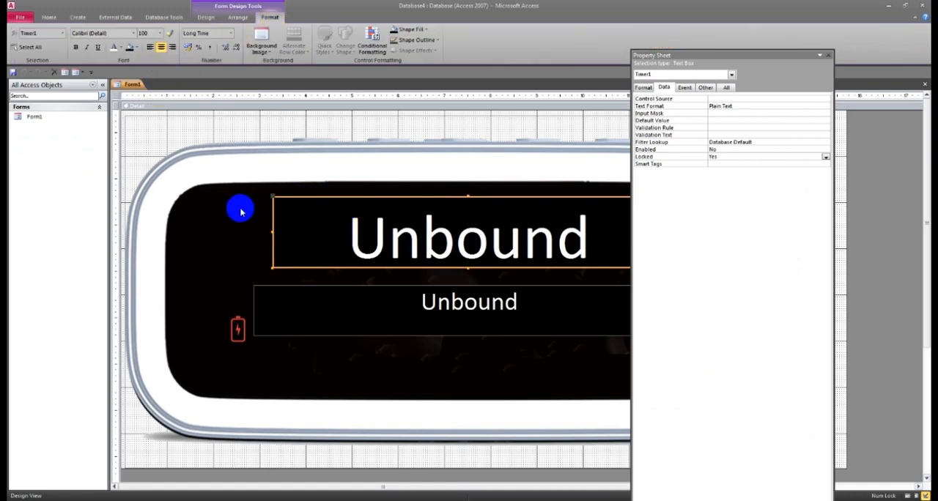
pyautogui.click(114, 47)
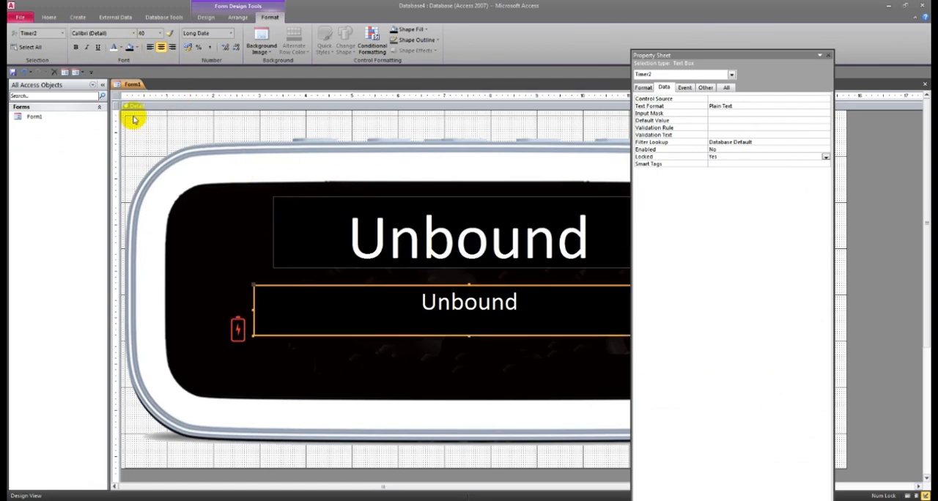
pyautogui.click(308, 121)
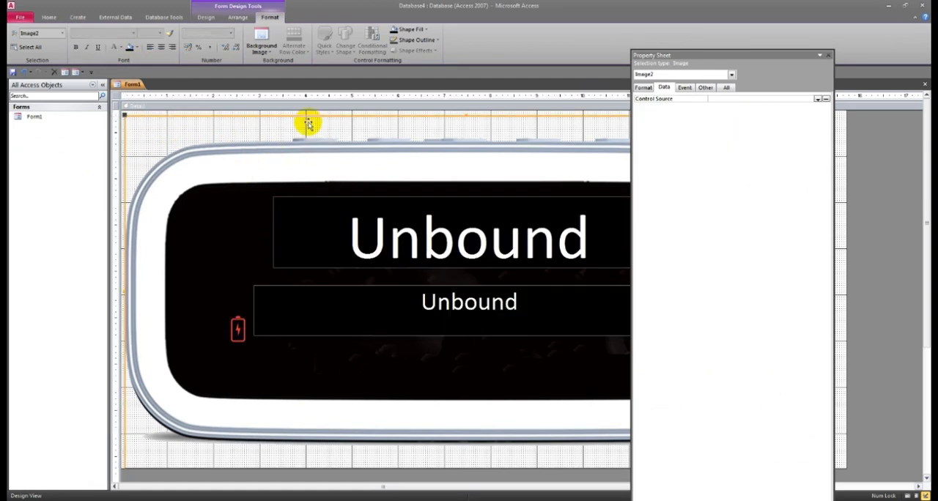
# Step: Change the alarm clock image's Size Mode from Zoom to Stretch on the All tab
pyautogui.click(725, 87)
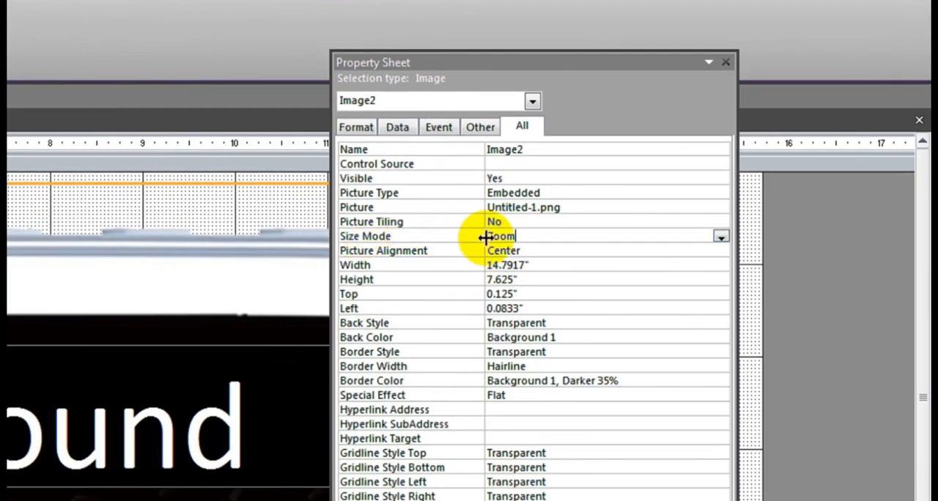
pyautogui.click(721, 236)
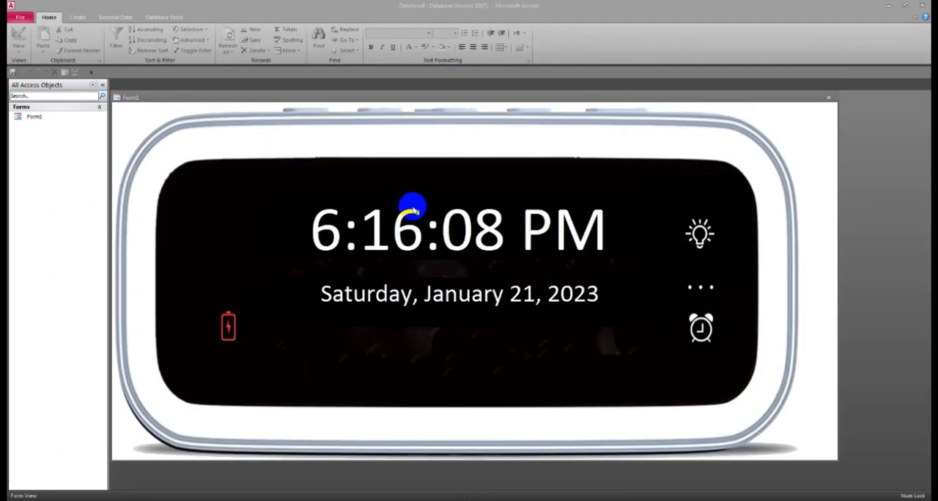
pyautogui.moveTo(494, 263)
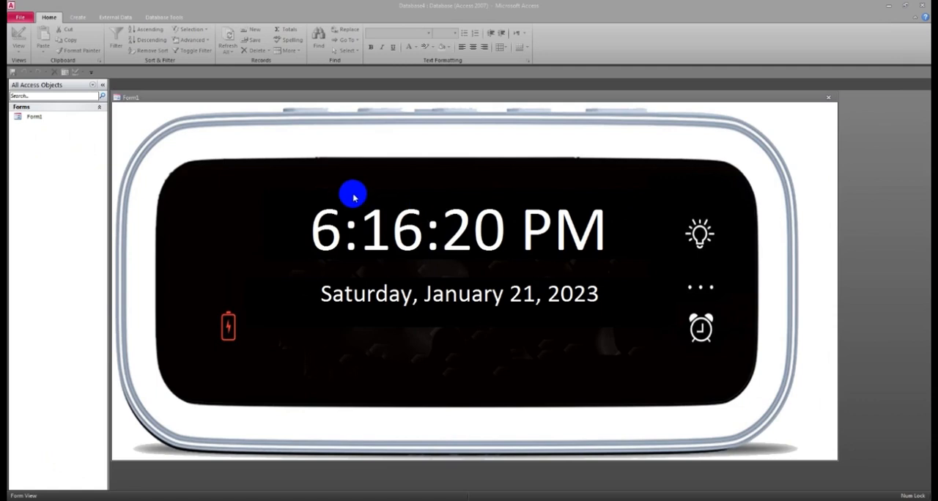
pyautogui.moveTo(220, 135)
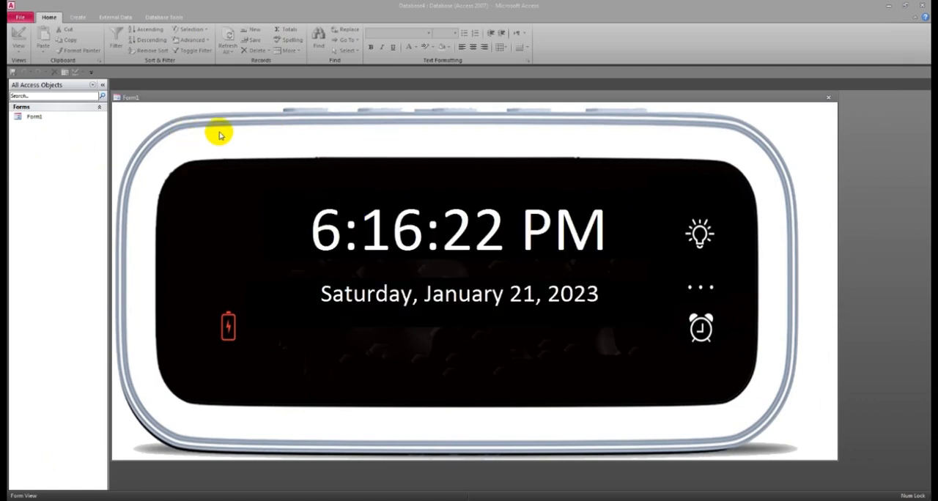
pyautogui.moveTo(368, 195)
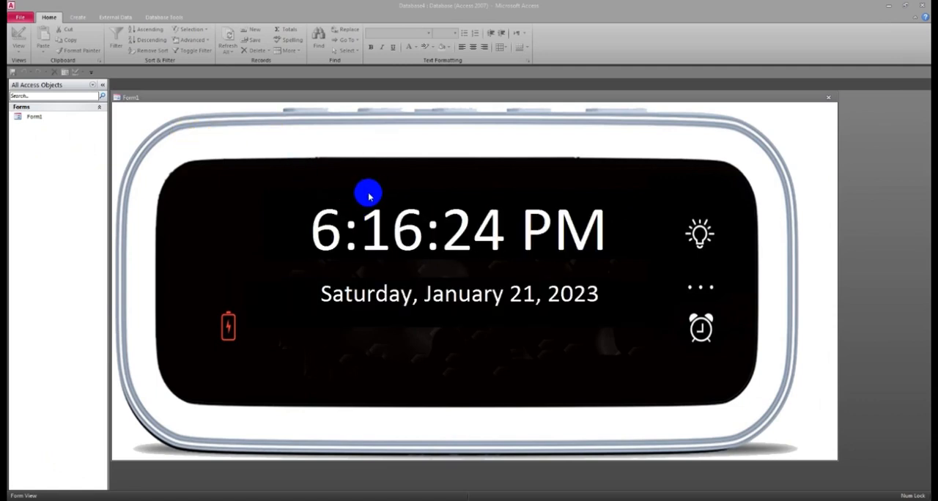
pyautogui.moveTo(409, 191)
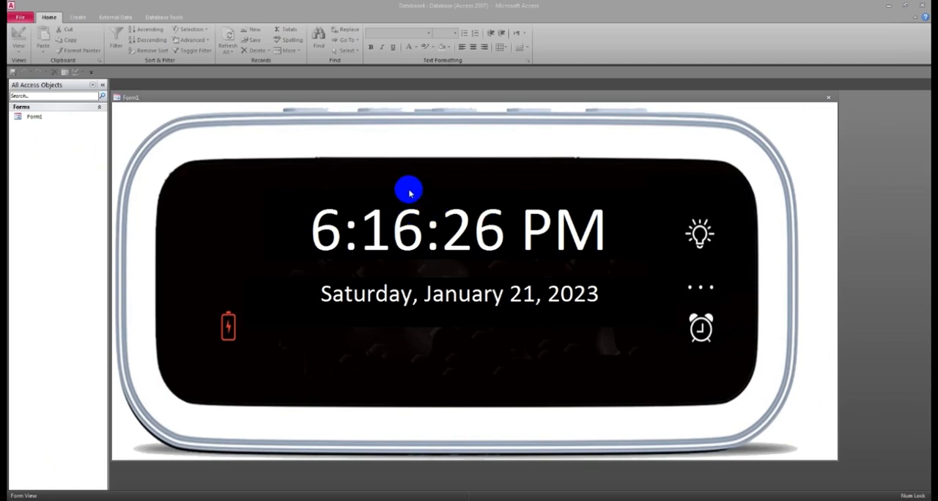